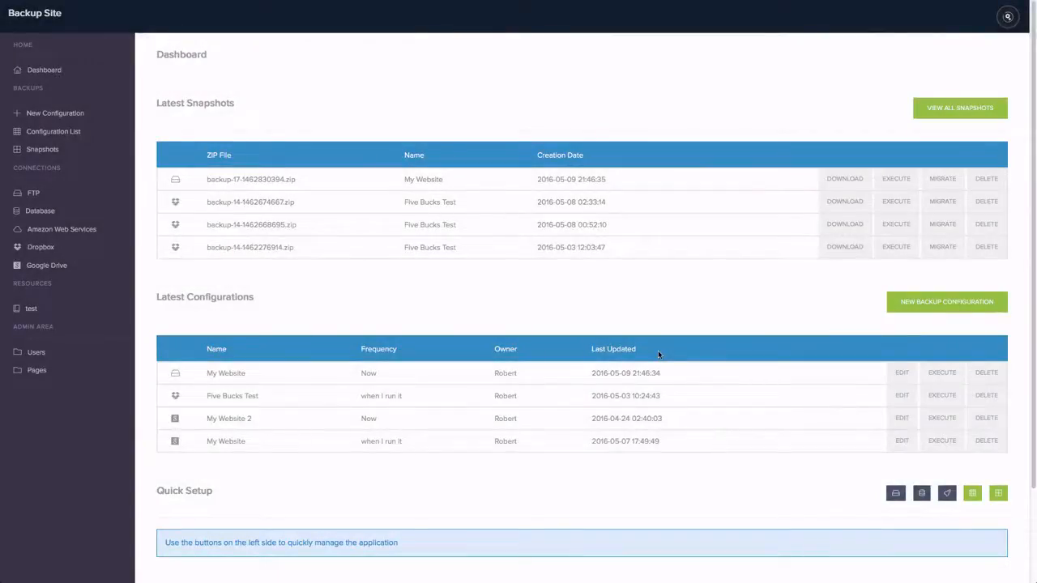
mouse_move(606, 331)
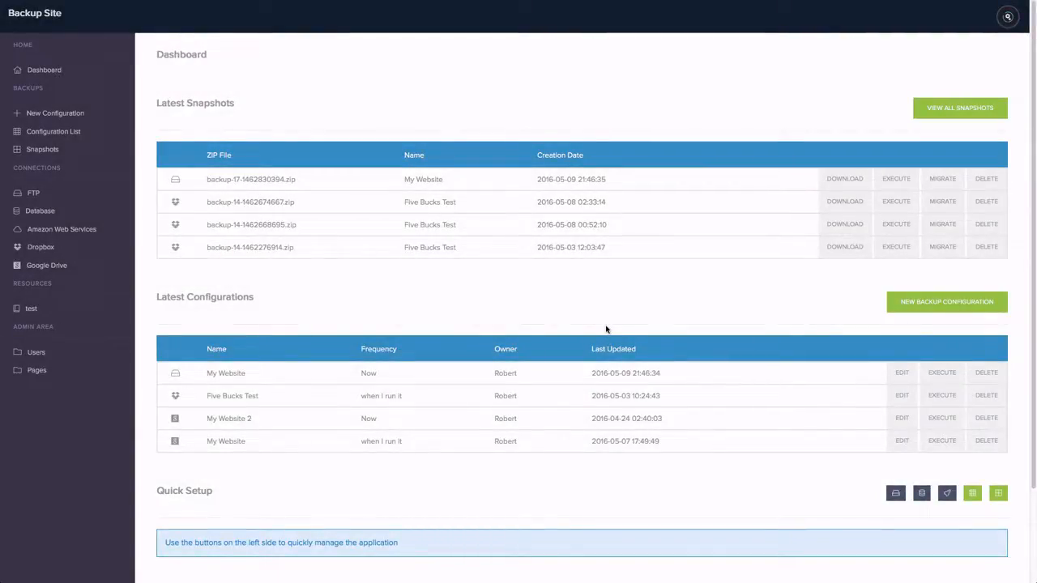
mouse_move(658, 295)
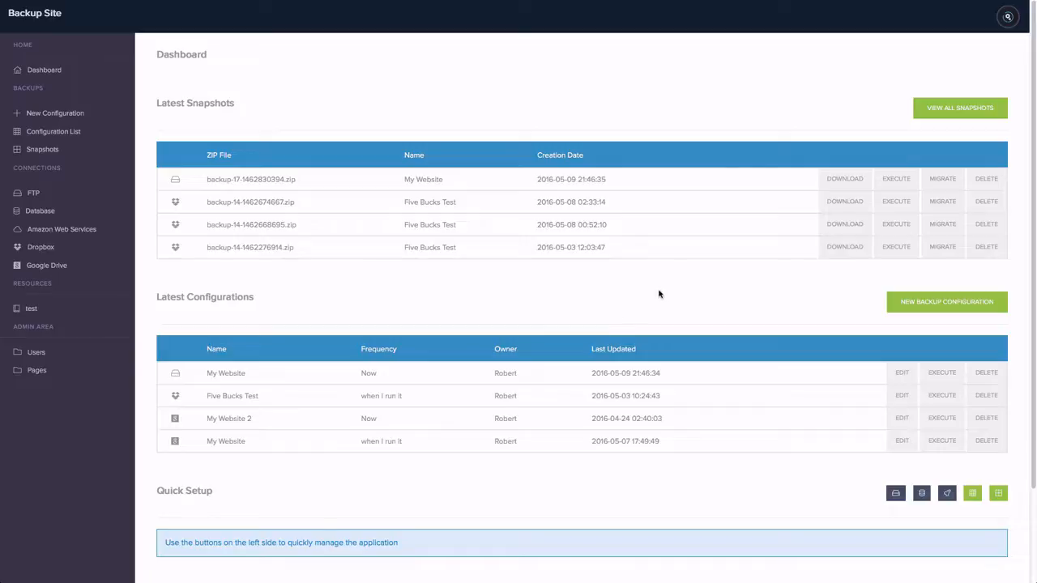
mouse_move(521, 257)
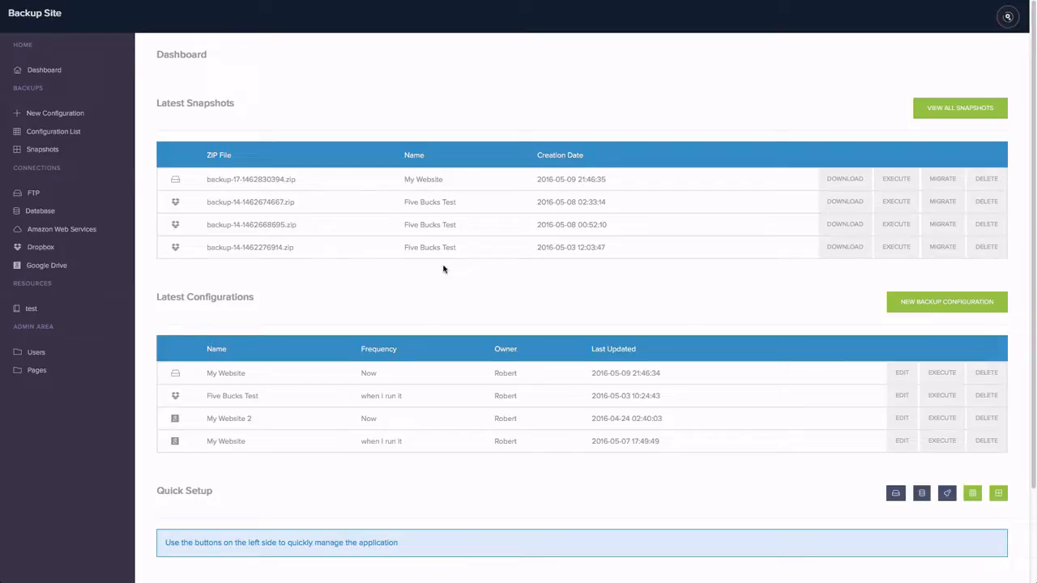
mouse_move(505, 240)
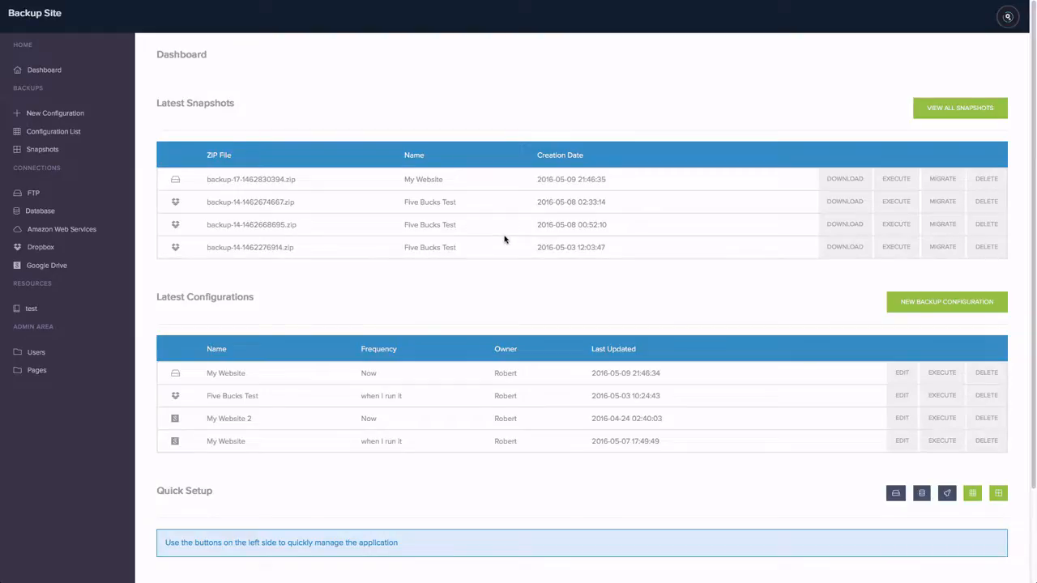
mouse_move(236, 75)
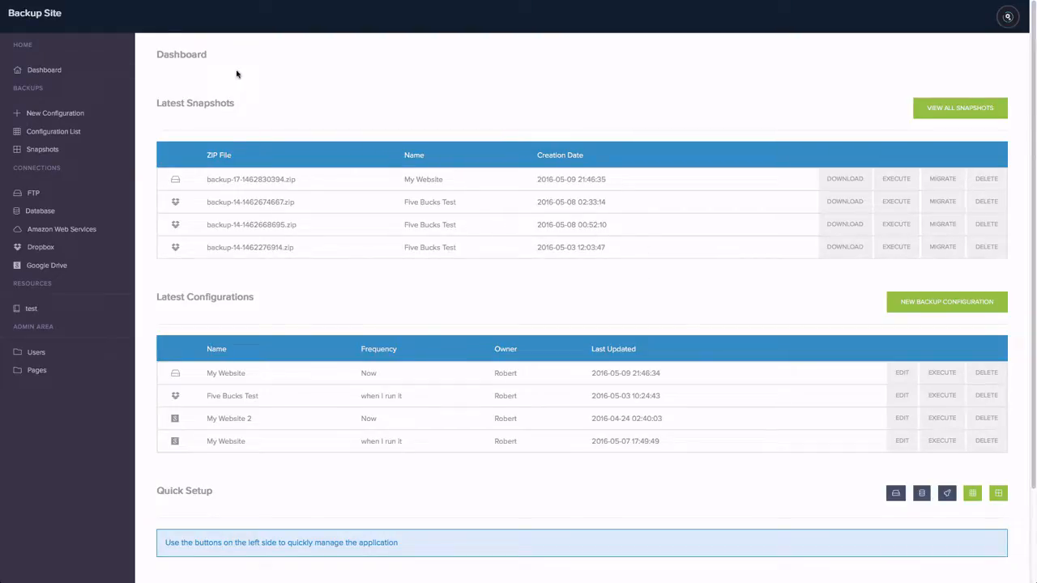
Step: Review the Quick Setup lists of FTP connections and Amazon Web Services connections
left_click_drag(219, 156, 399, 224)
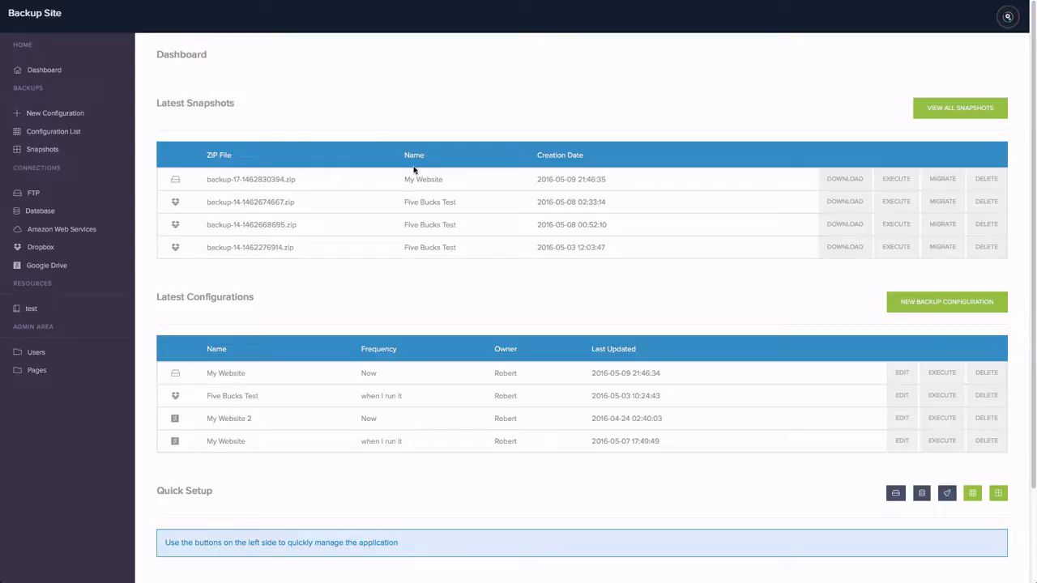
mouse_move(489, 152)
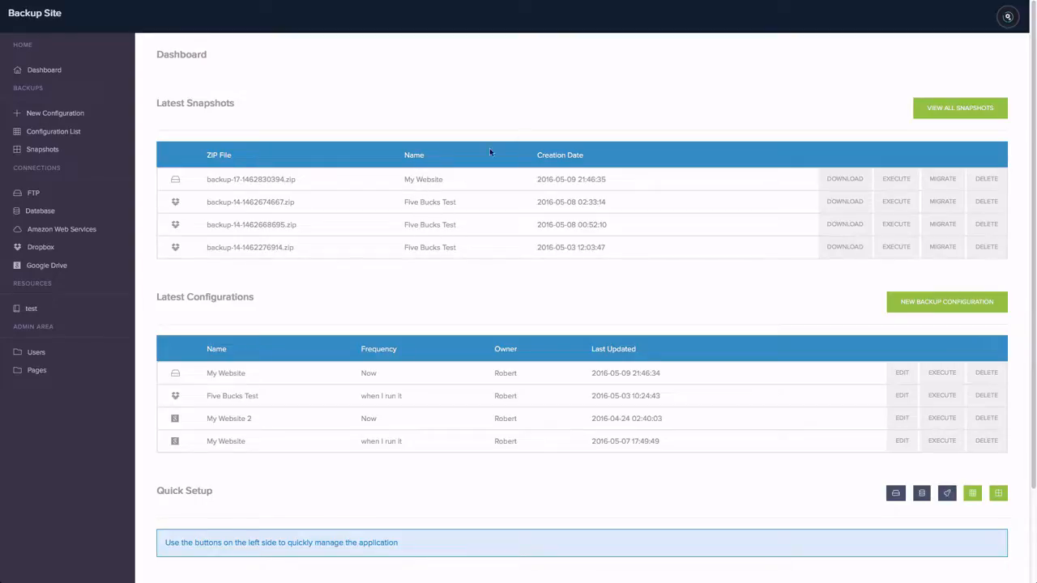
mouse_move(778, 167)
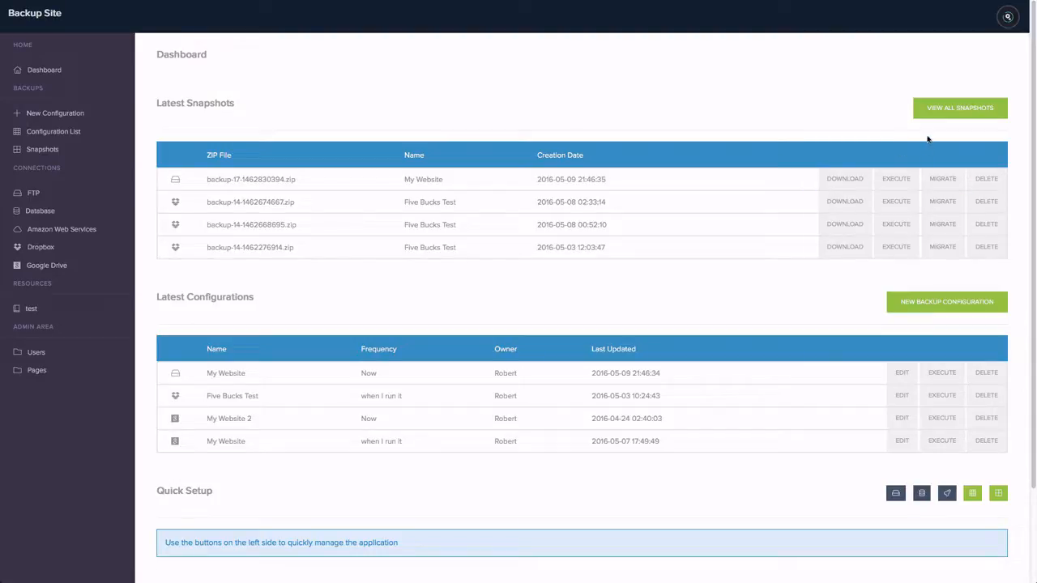
mouse_move(985, 178)
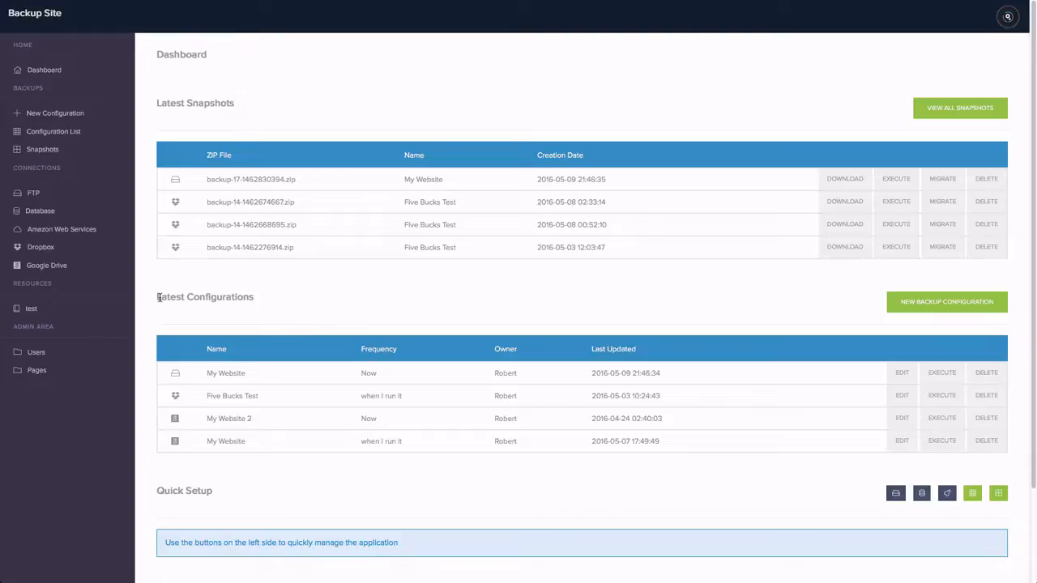
scroll("down", 3)
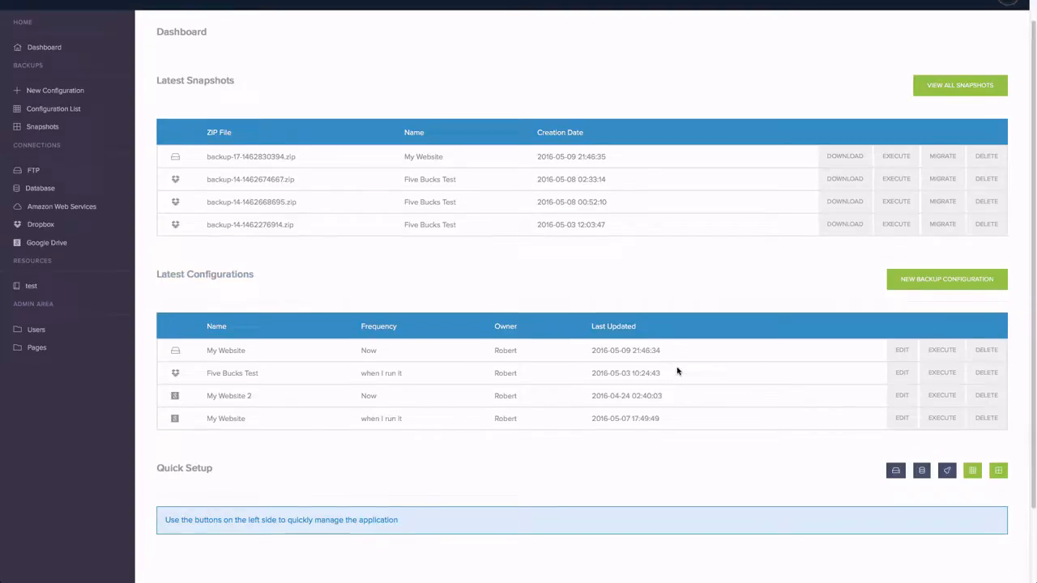
scroll("down", 3)
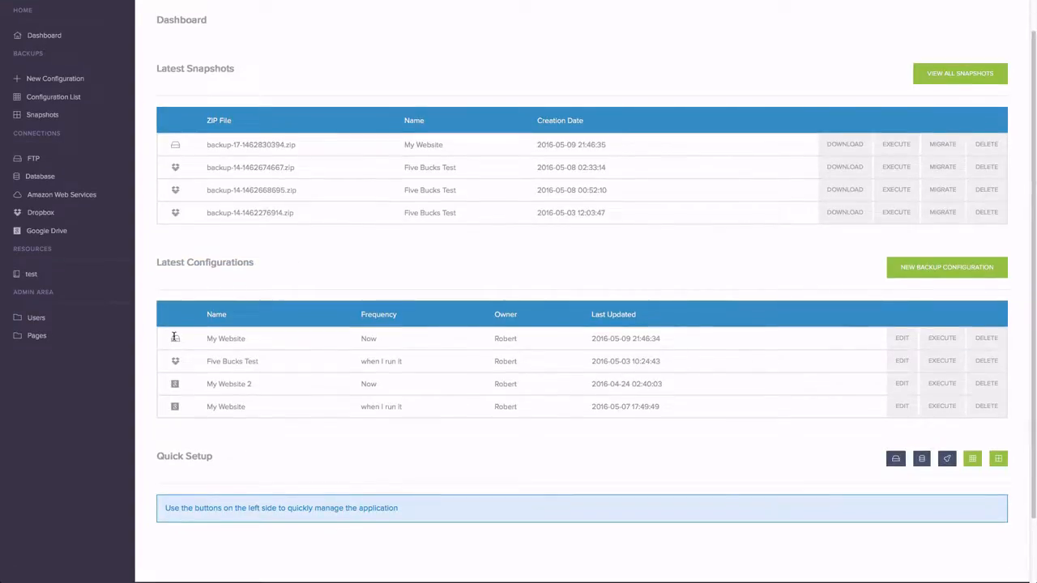
mouse_move(173, 391)
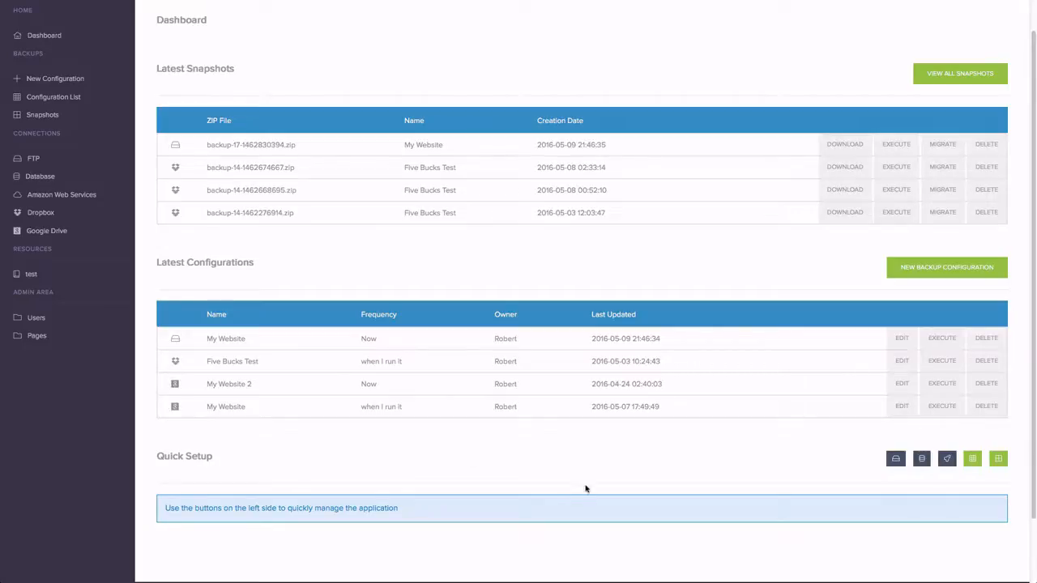
scroll("down", 3)
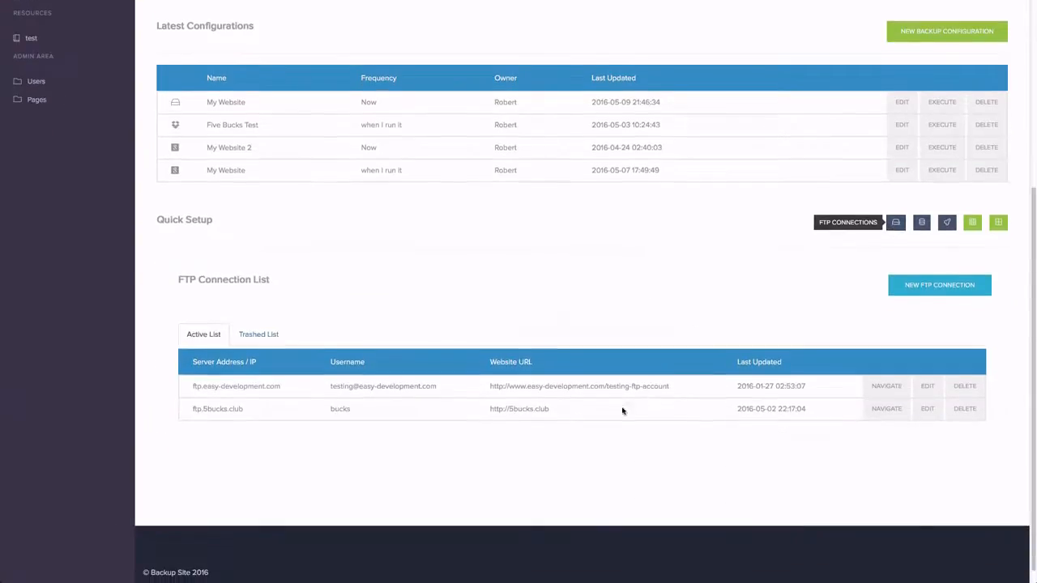
left_click(921, 222)
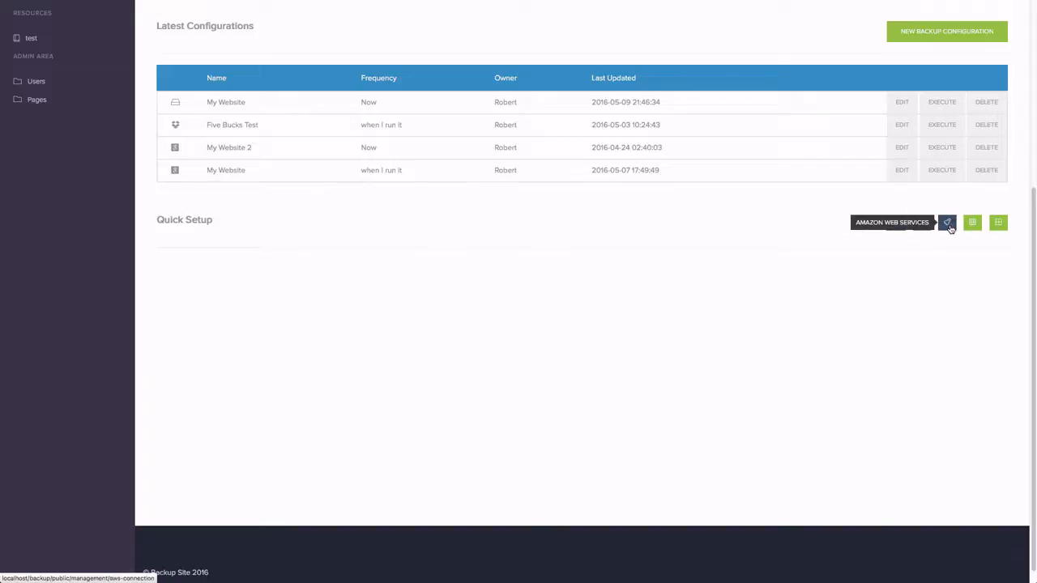
left_click(946, 222)
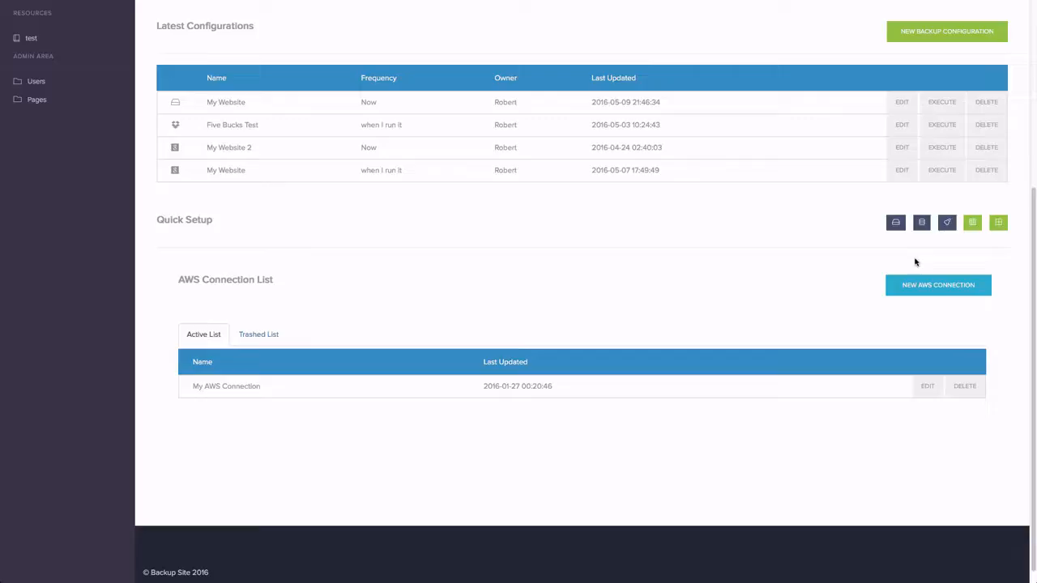
Step: Go to the Backup Configuration List from the sidebar
left_click(53, 131)
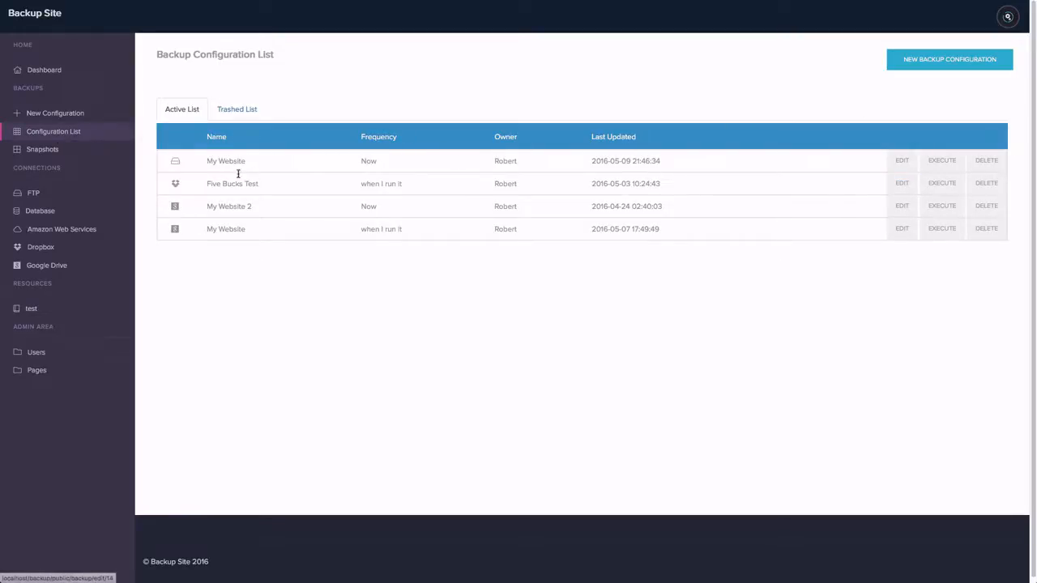
Step: Start editing the Five Bucks Test configuration from the configuration list
left_click(901, 183)
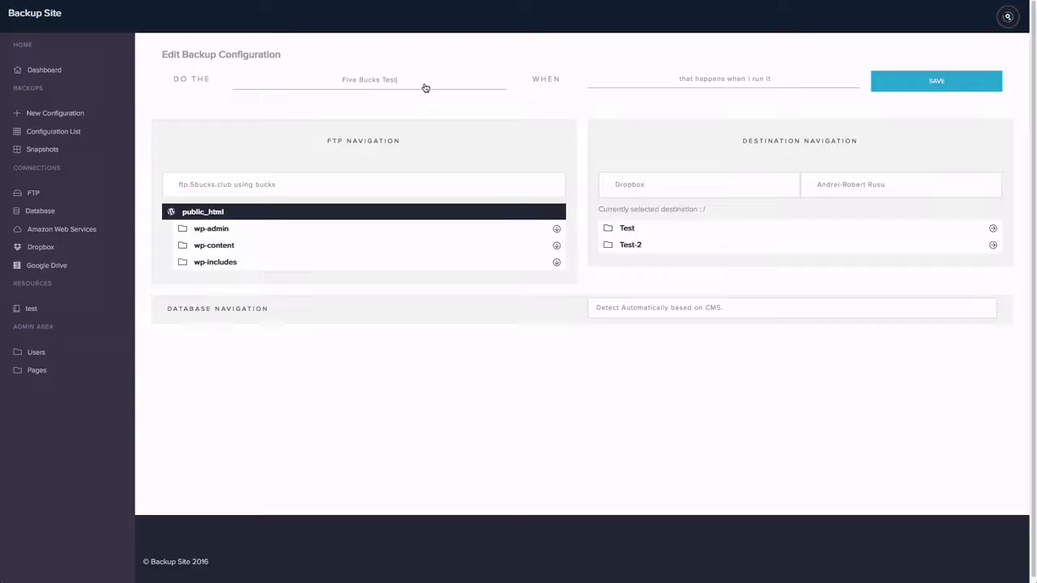
left_click(723, 78)
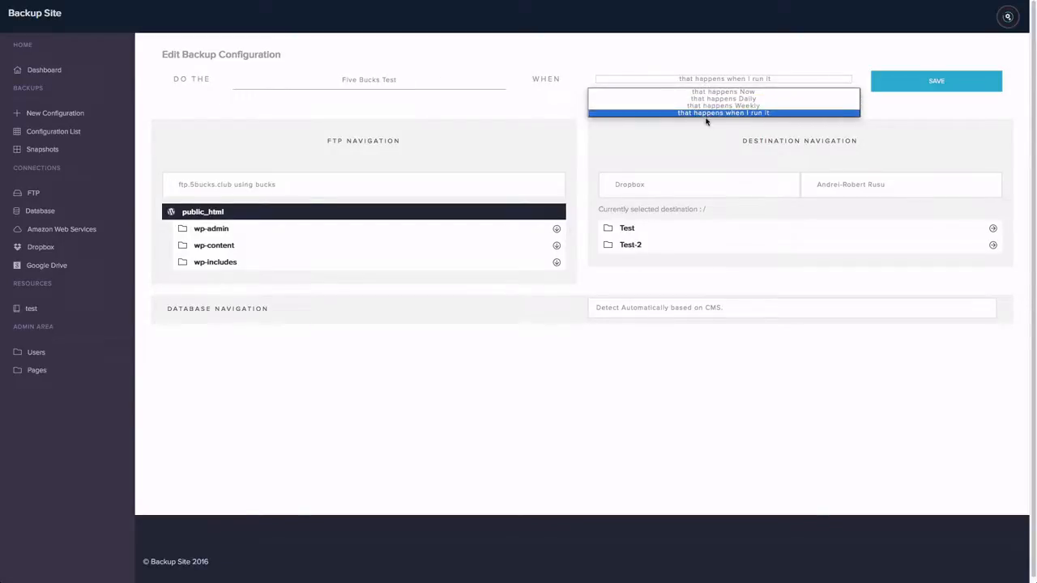
left_click(723, 99)
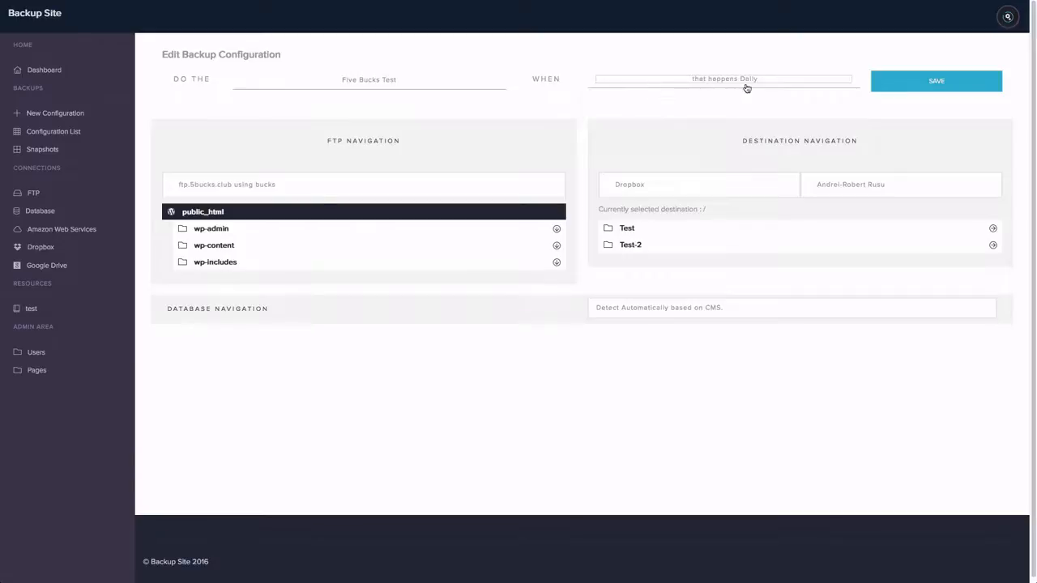
left_click(723, 78)
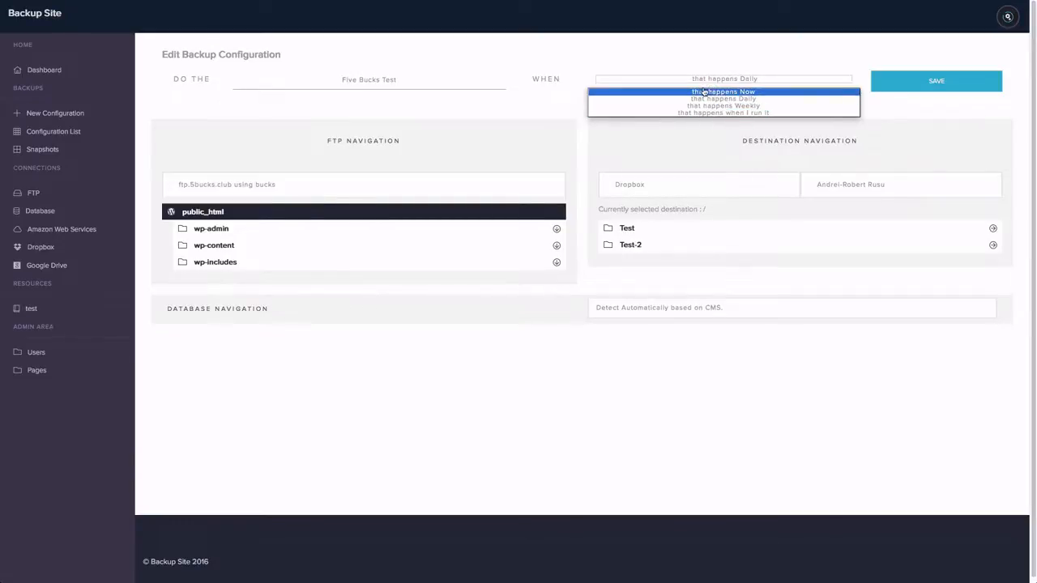
left_click(723, 99)
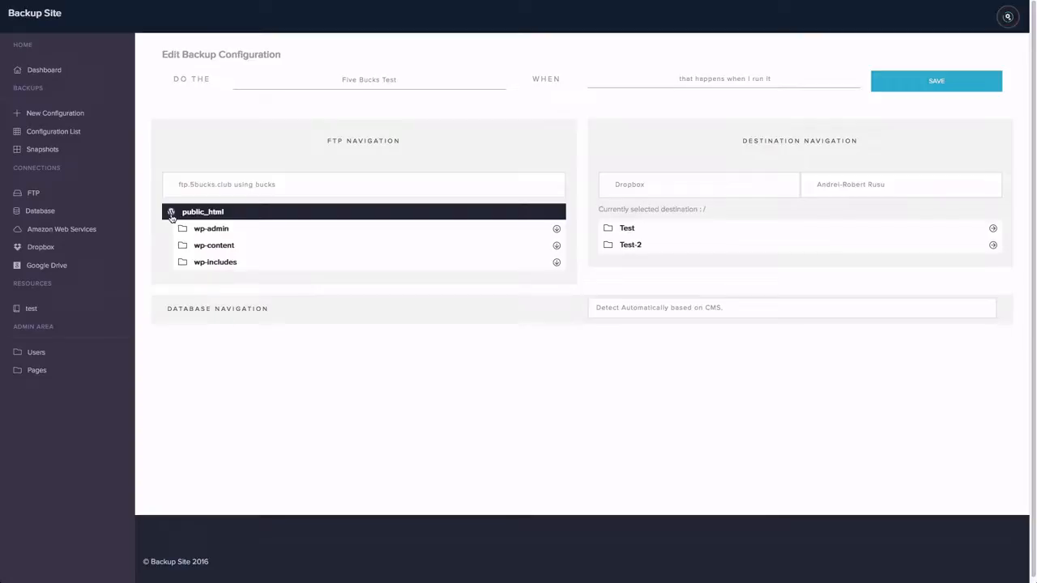
mouse_move(126, 211)
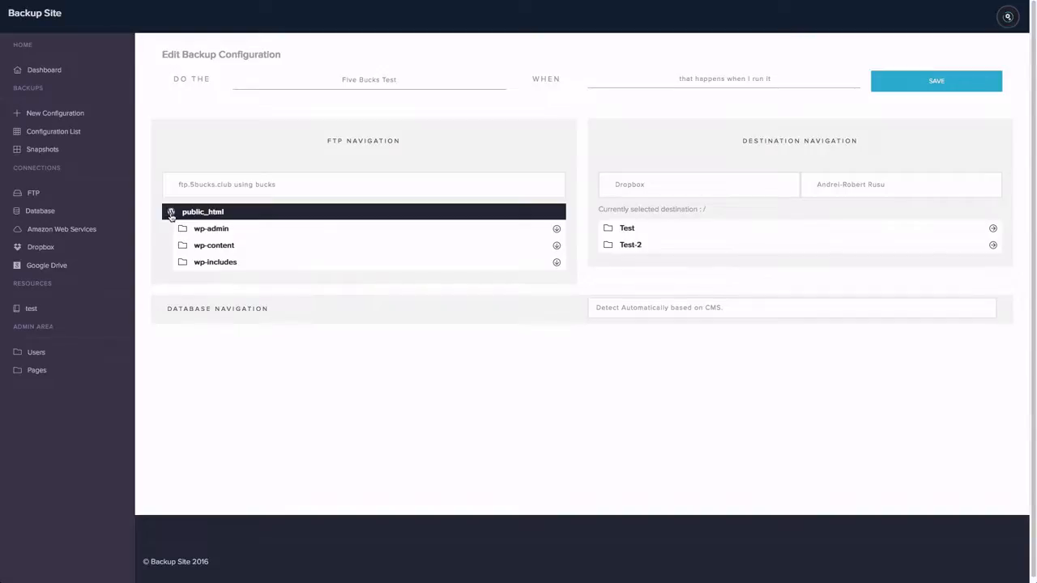
mouse_move(586, 223)
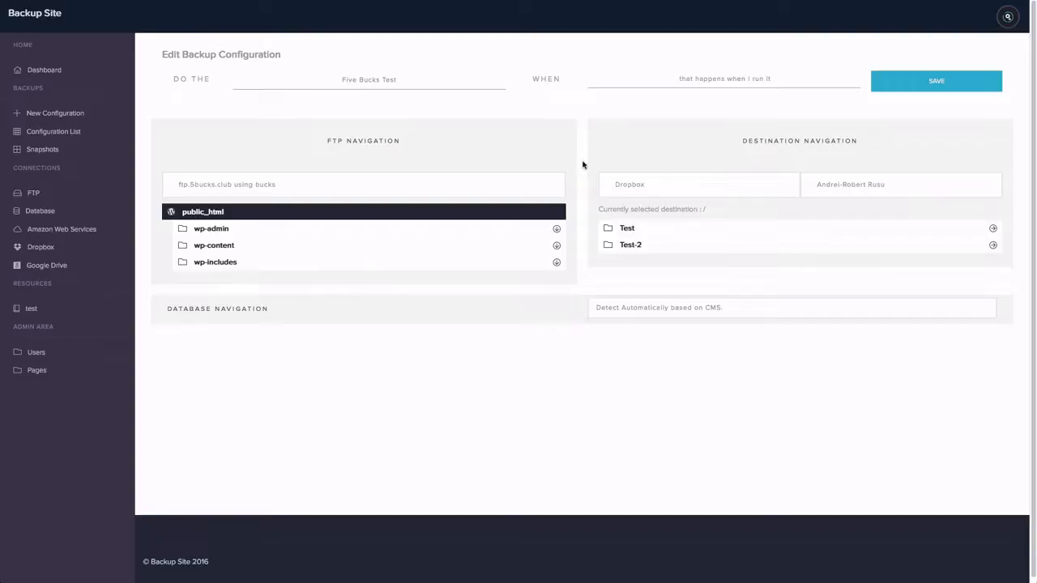
mouse_move(721, 324)
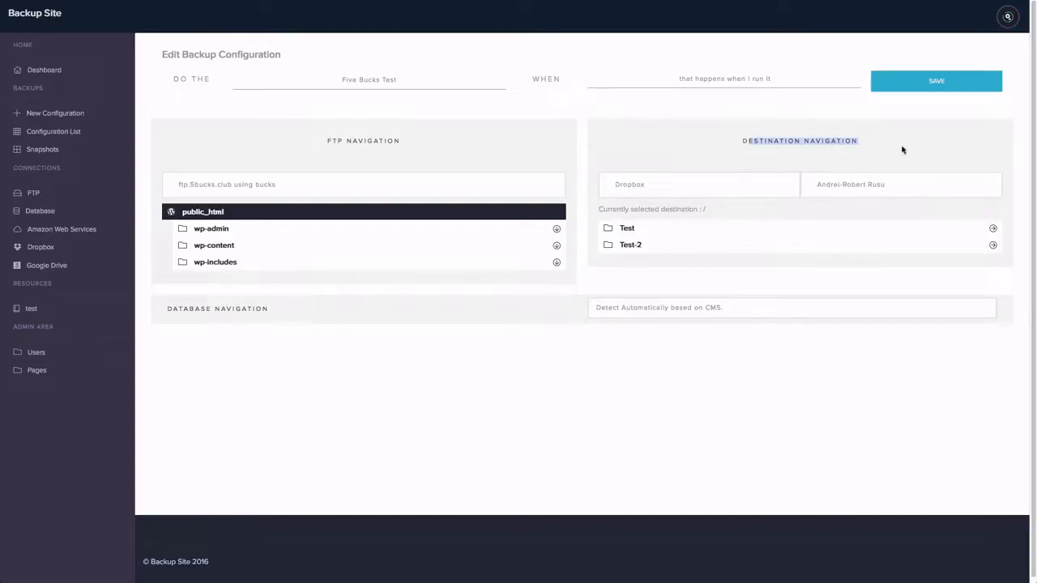
Step: Browse the destination service choices but keep the current Google Drive connection
left_click(699, 185)
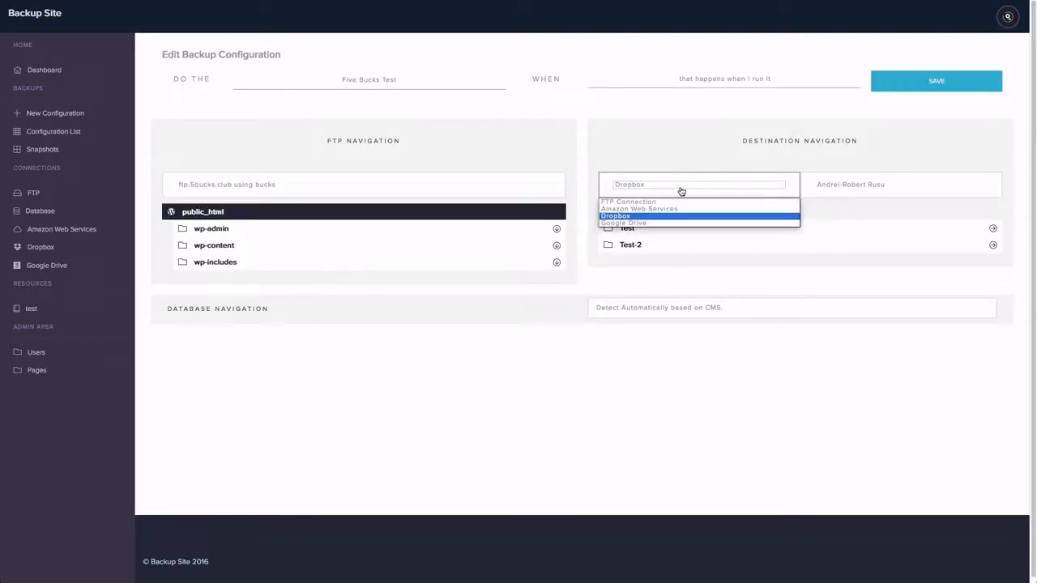
left_click(623, 224)
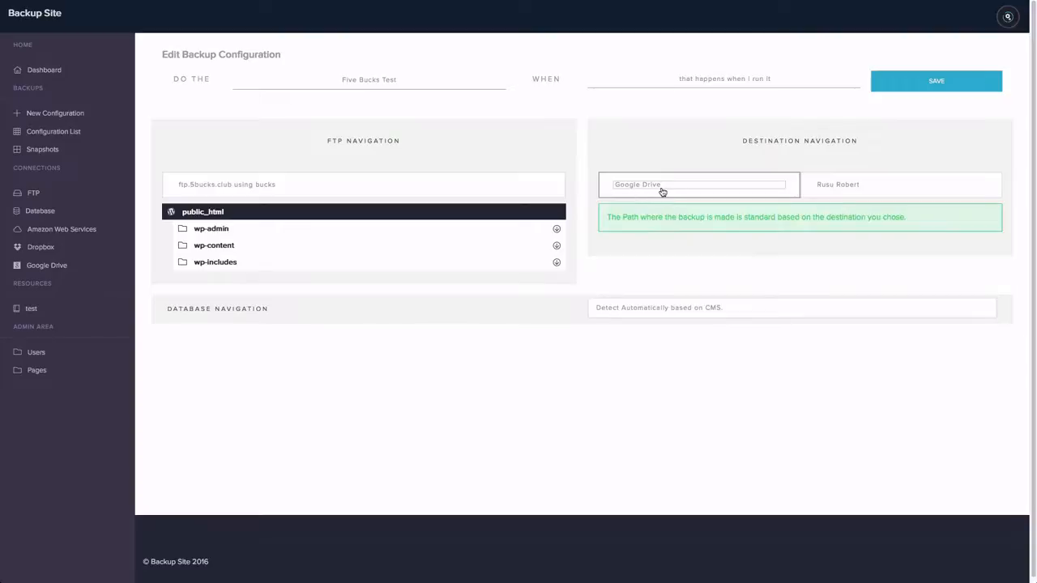
left_click(900, 185)
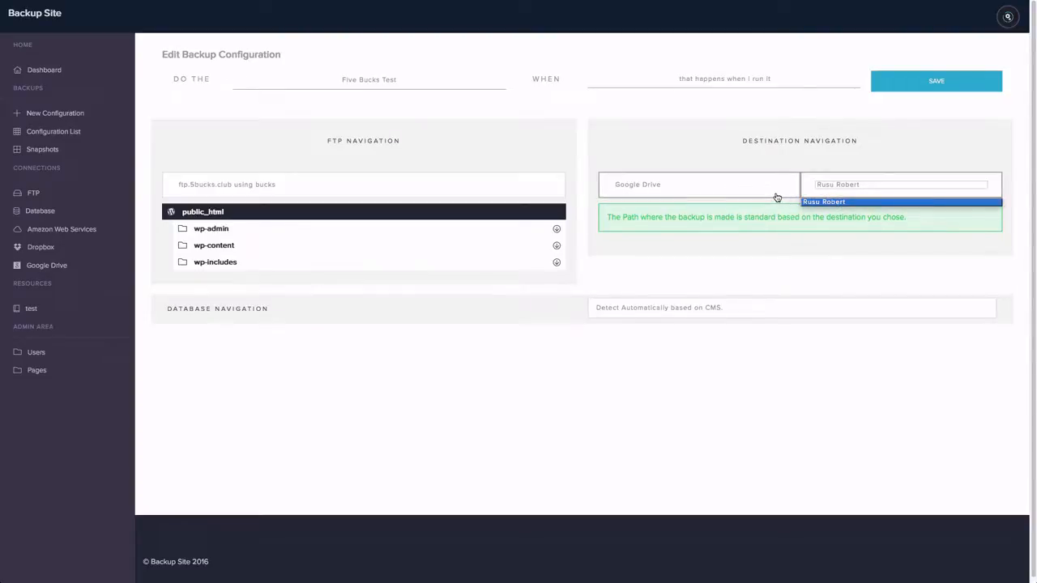
left_click(823, 201)
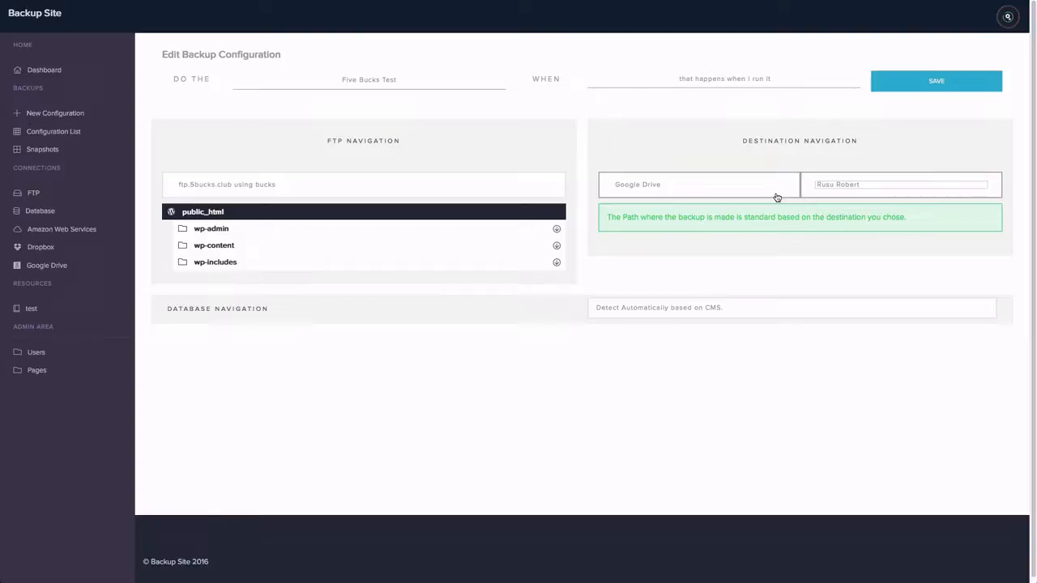
Step: Set the destination to Amazon Web Services using My AWS Connection, folder Test
left_click(699, 185)
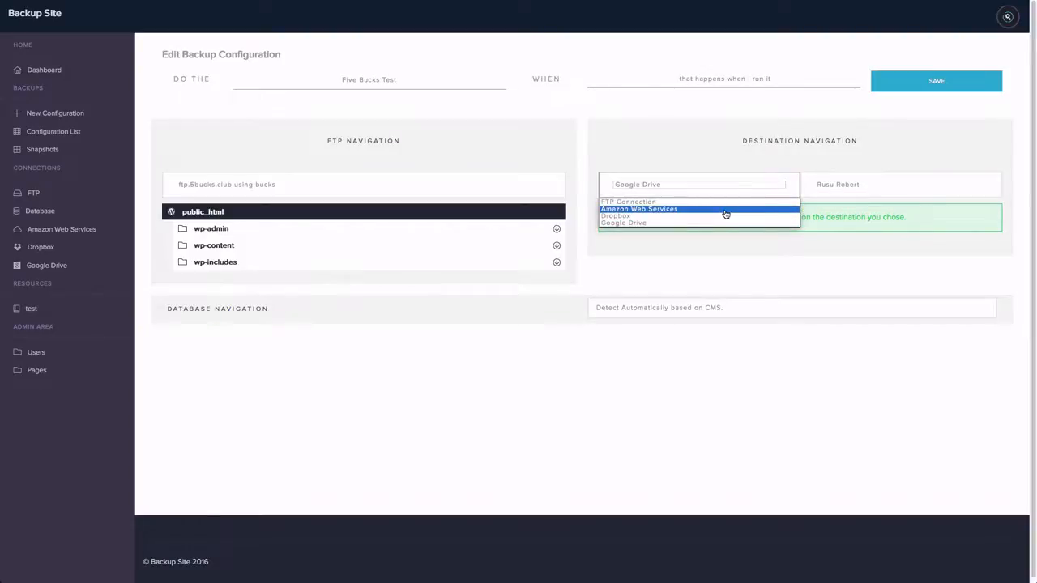
left_click(639, 210)
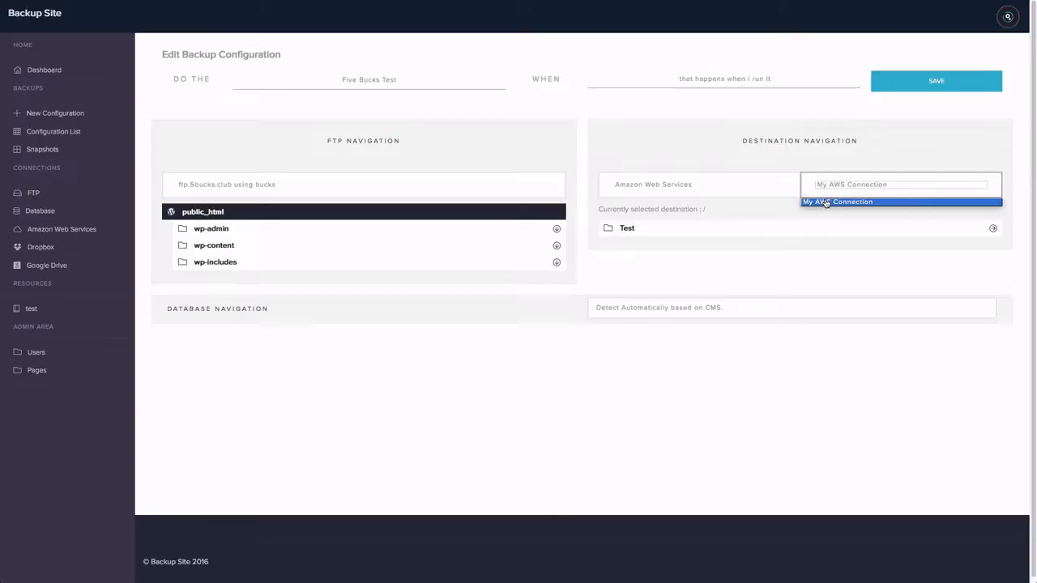
left_click(836, 201)
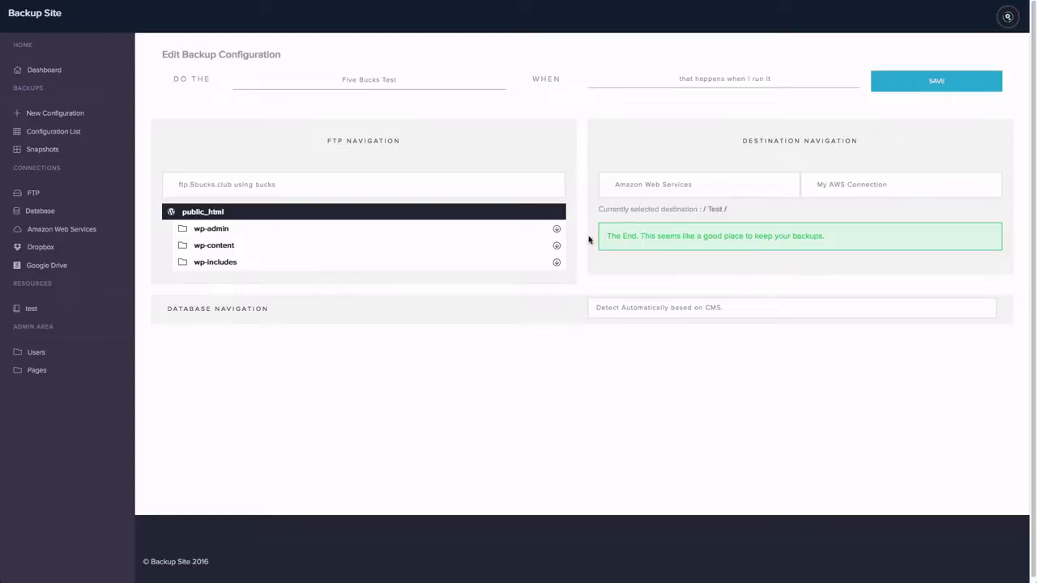
mouse_move(794, 220)
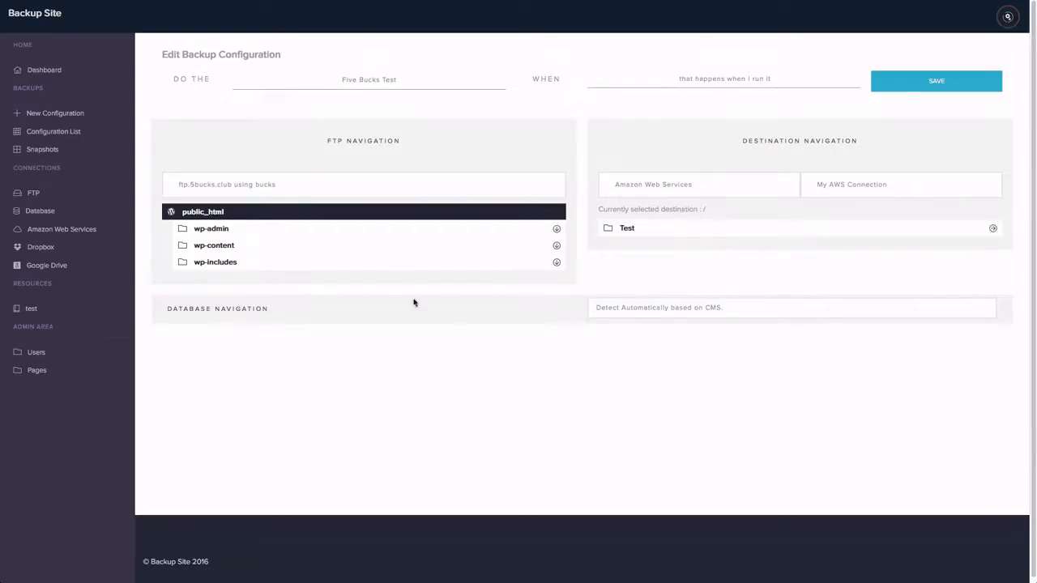
left_click(790, 308)
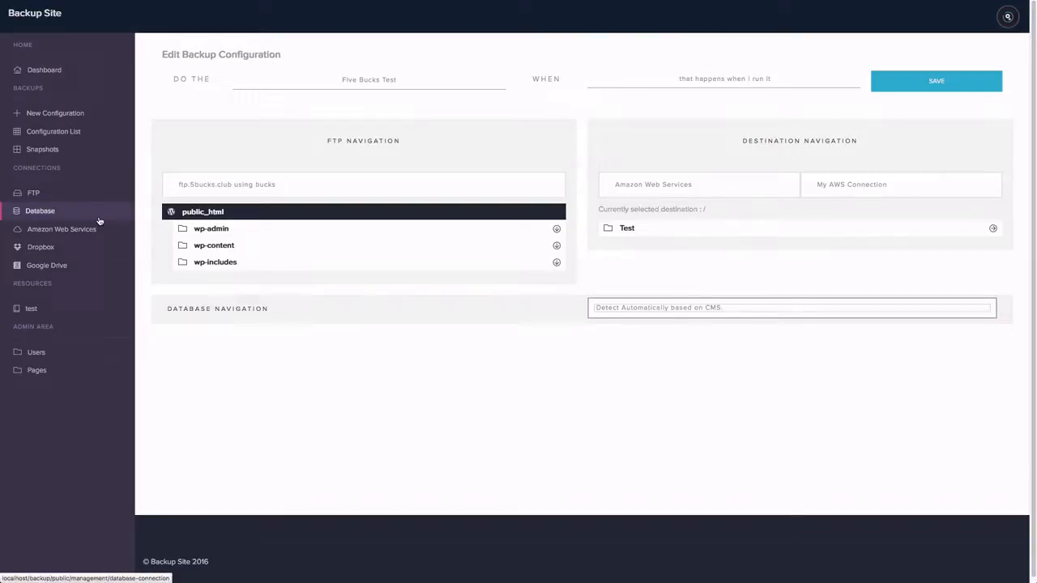
Step: Save the Five Bucks Test edits and land back on the configuration list
left_click(937, 81)
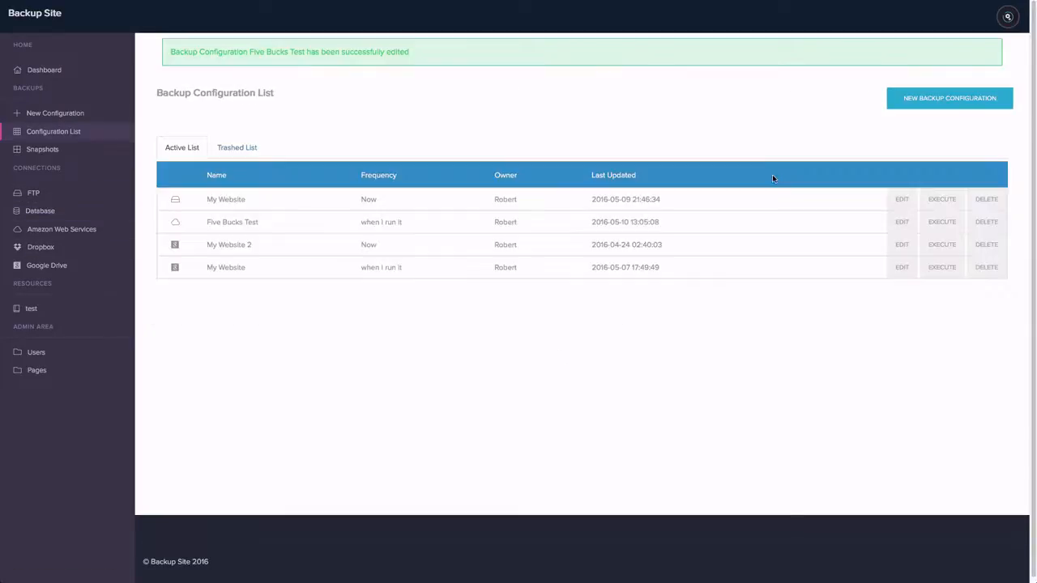
mouse_move(679, 159)
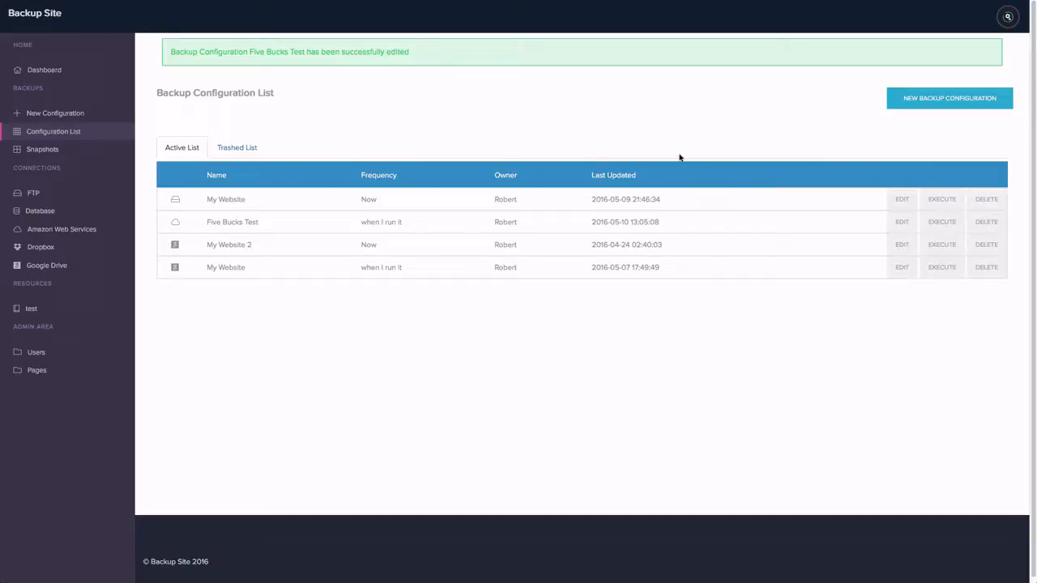
mouse_move(671, 204)
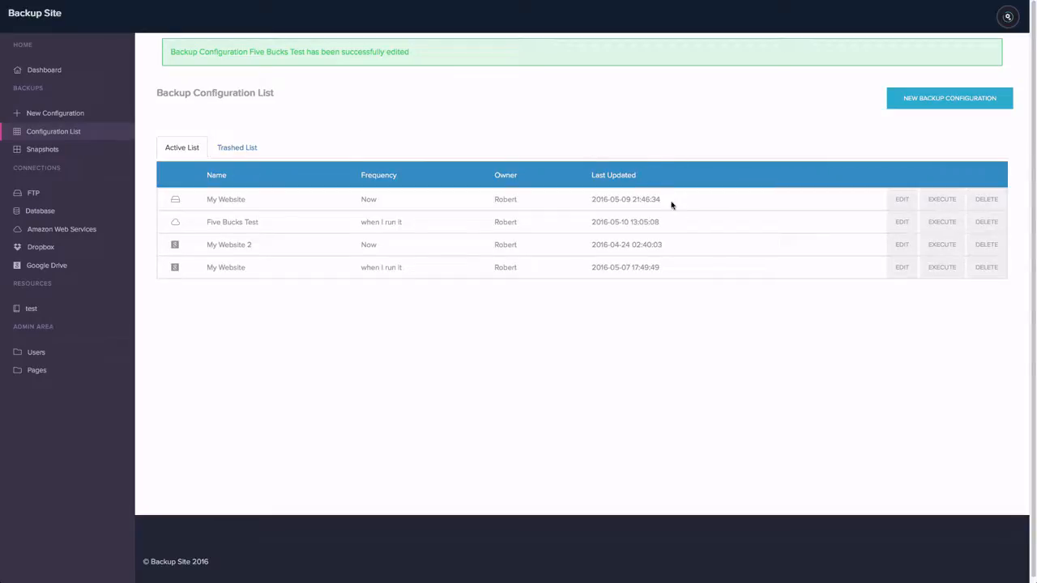
mouse_move(941, 220)
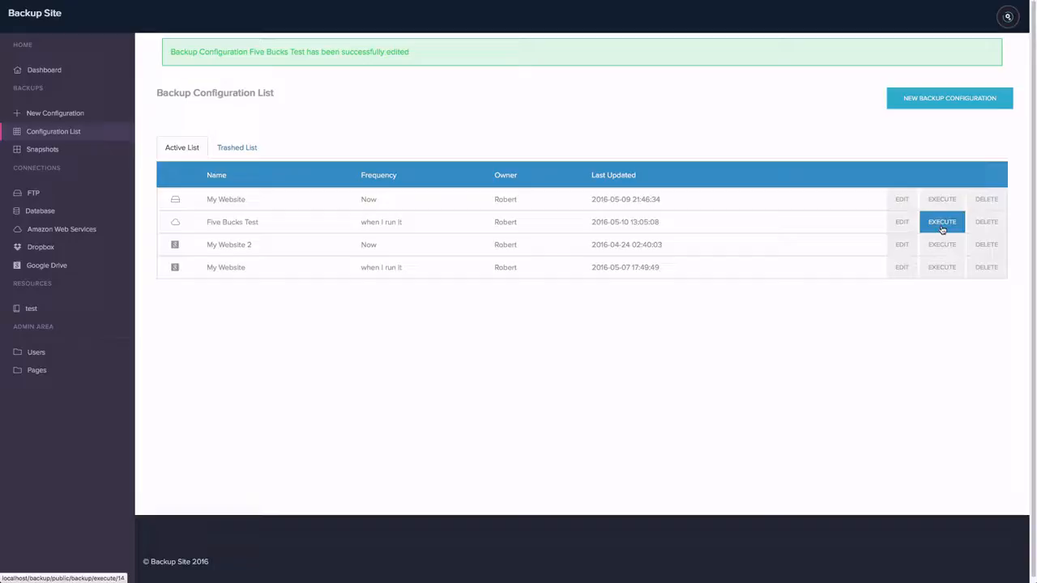
Step: Execute the Five Bucks Test backup so it is queued to run
left_click(941, 221)
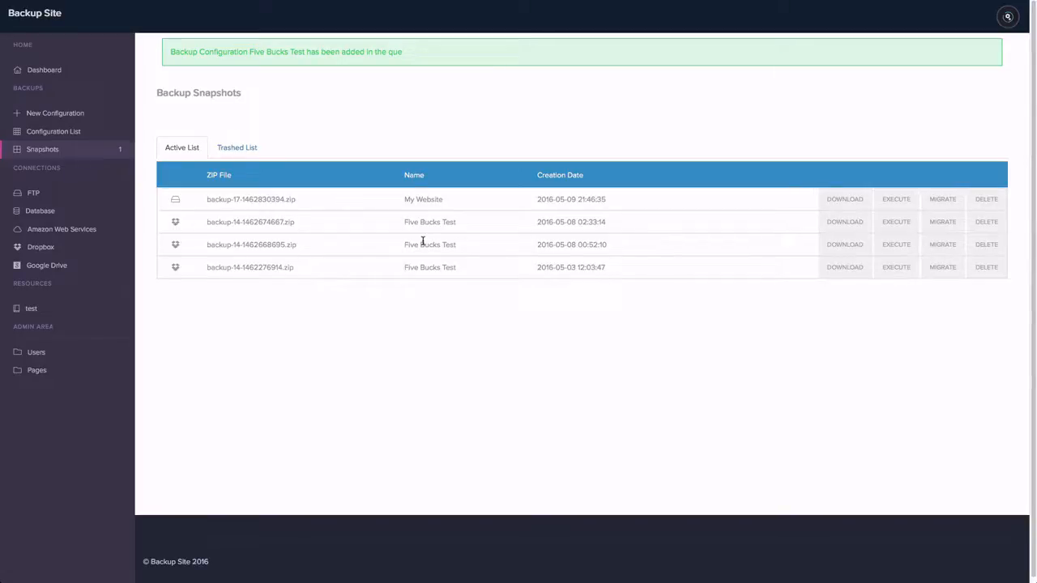
mouse_move(388, 222)
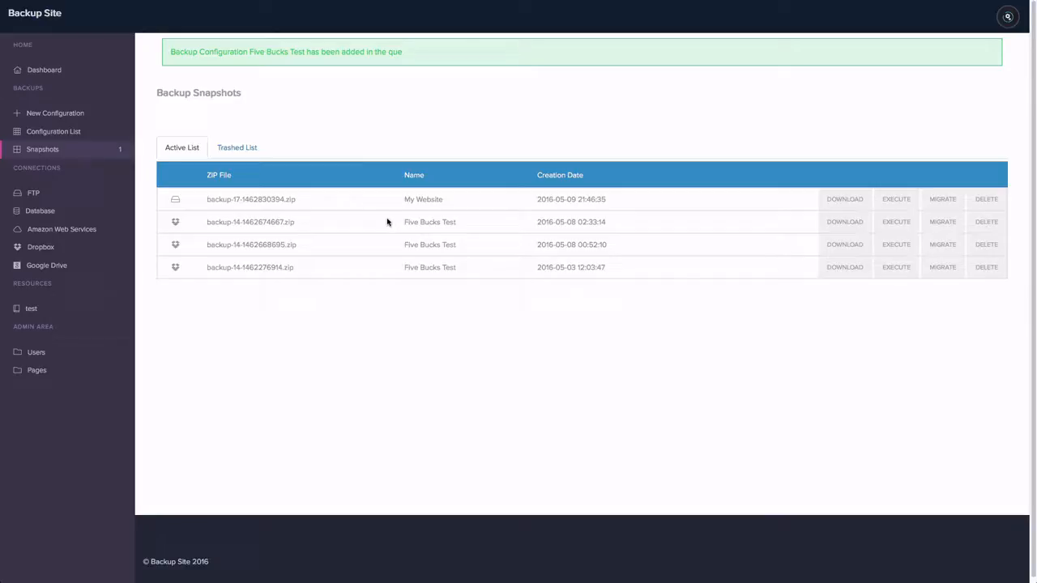
mouse_move(277, 170)
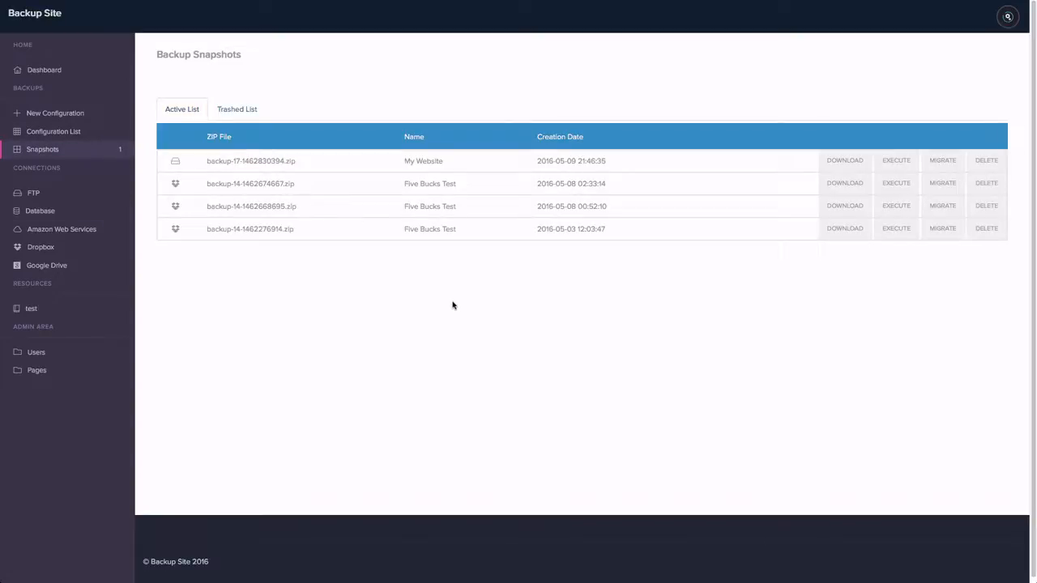
mouse_move(451, 277)
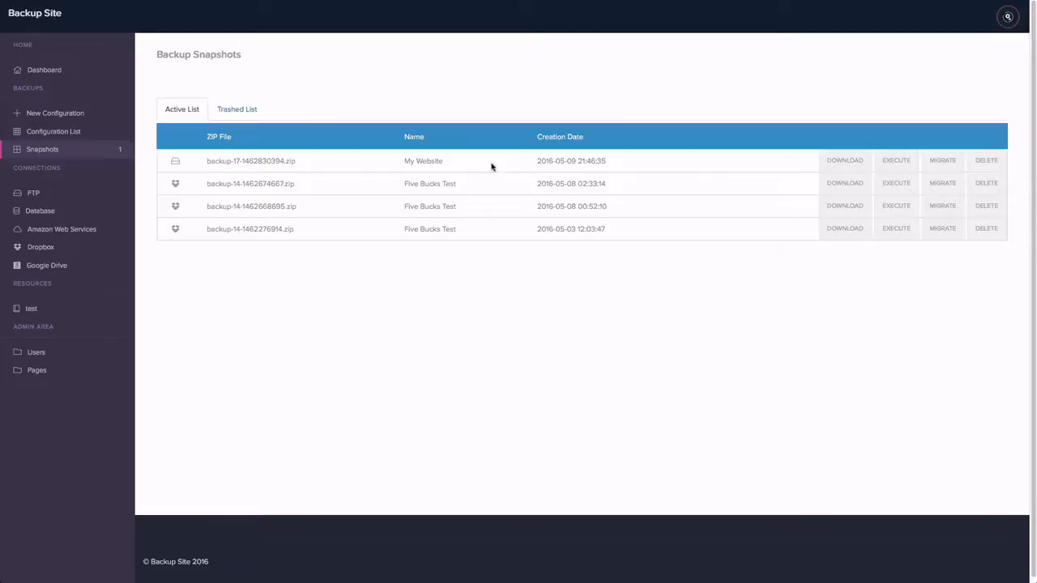
left_click(844, 161)
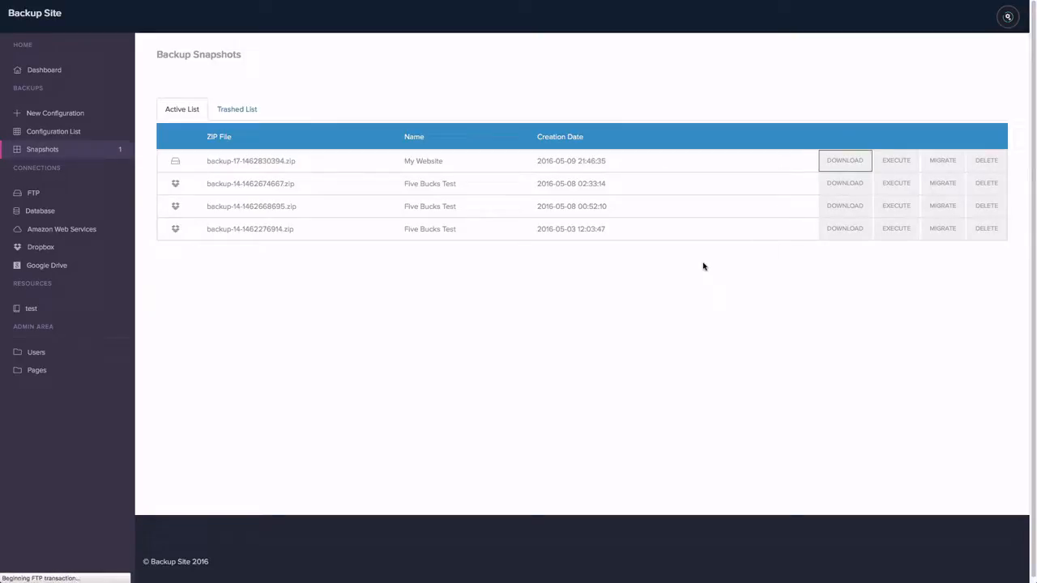
left_click(844, 160)
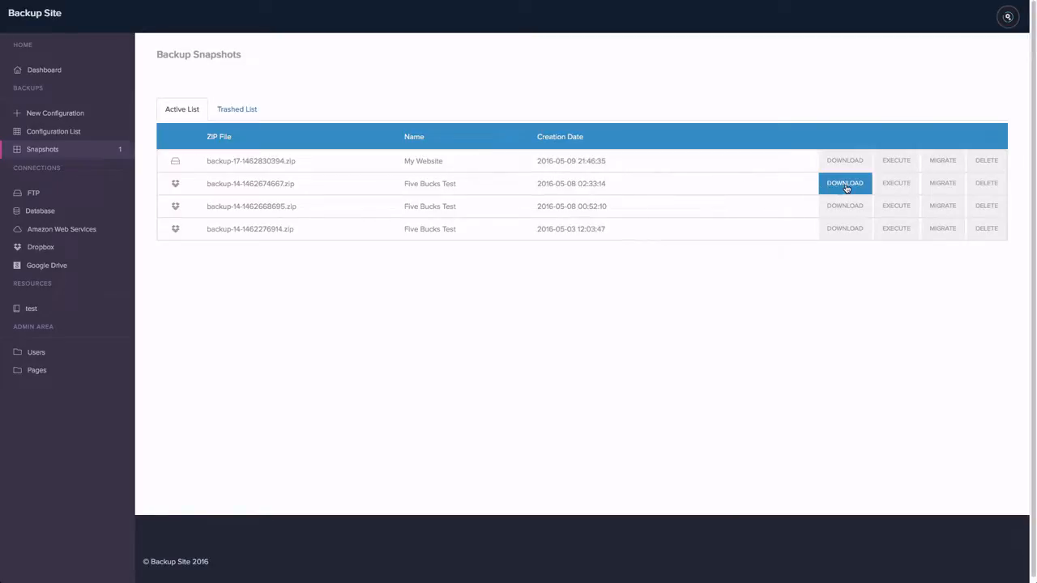
left_click(845, 181)
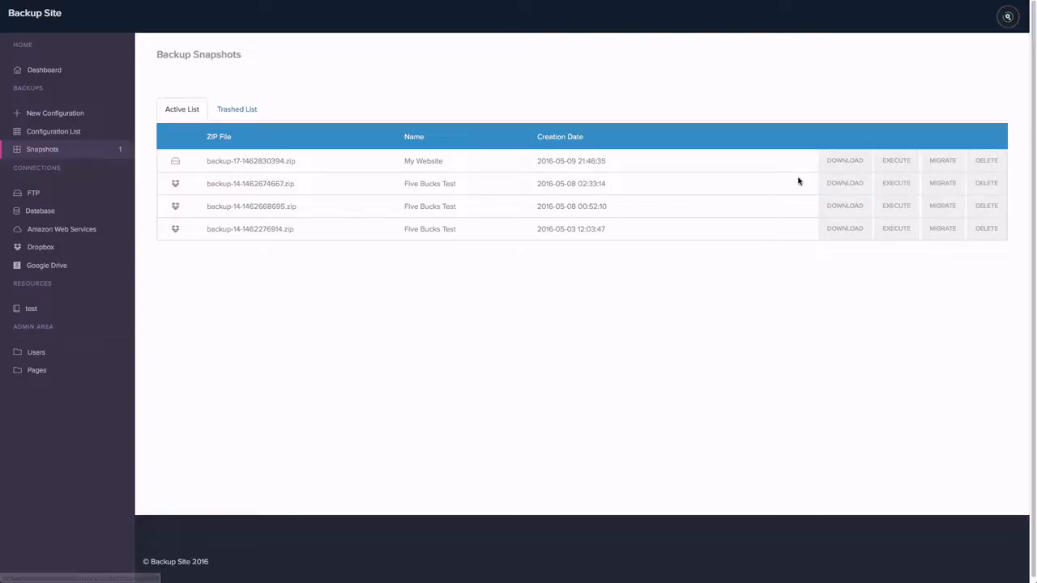
left_click(844, 182)
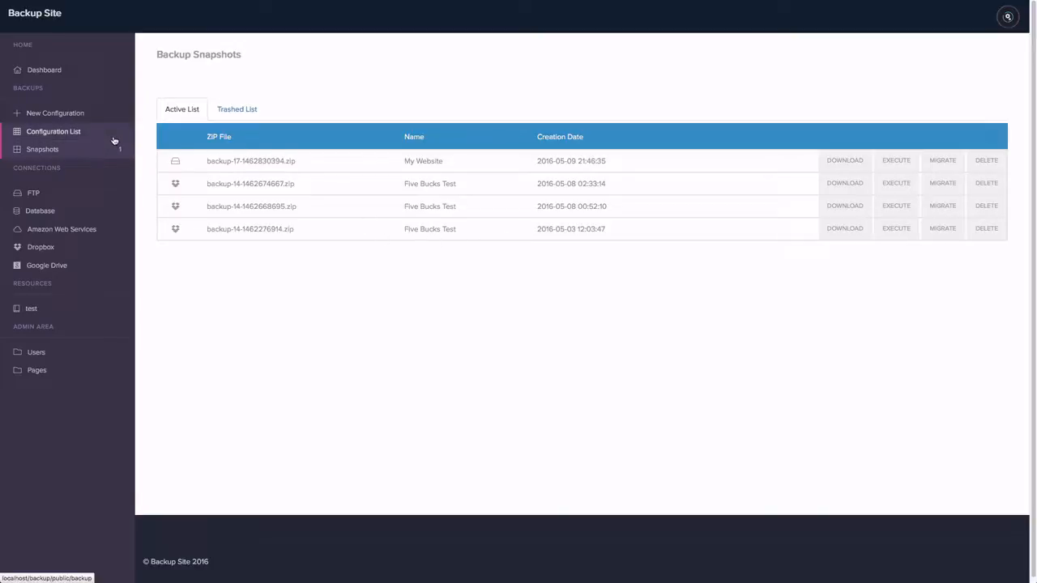
Step: Browse the easy-development FTP server's files, showing three backup zip files
left_click(32, 193)
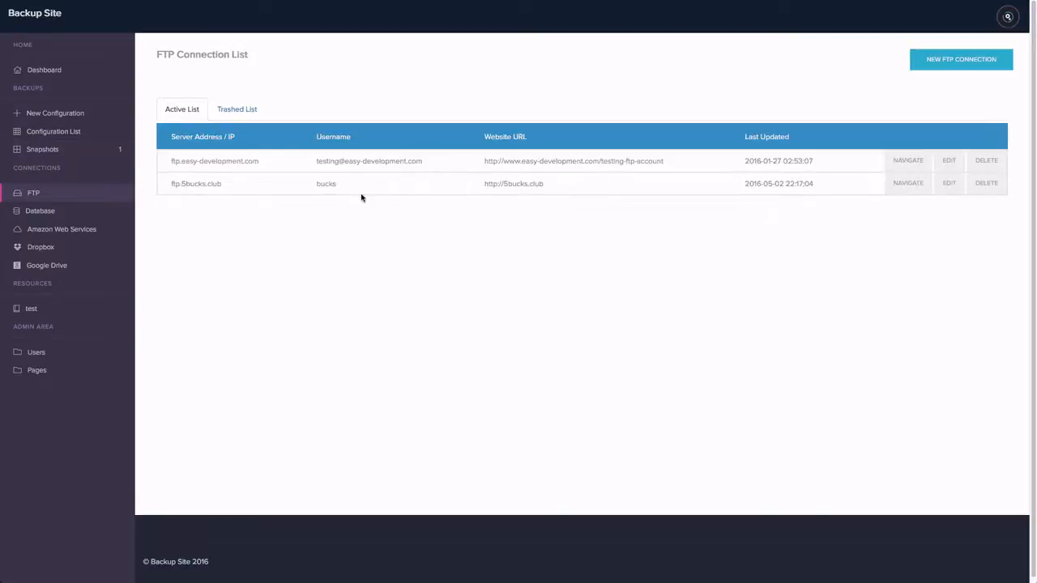
mouse_move(1015, 201)
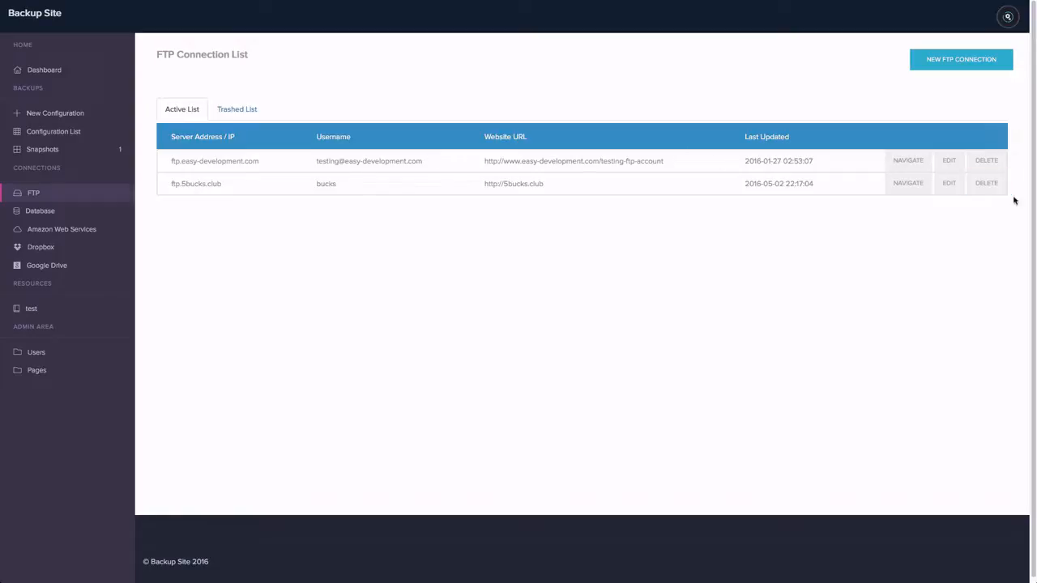
left_click(908, 160)
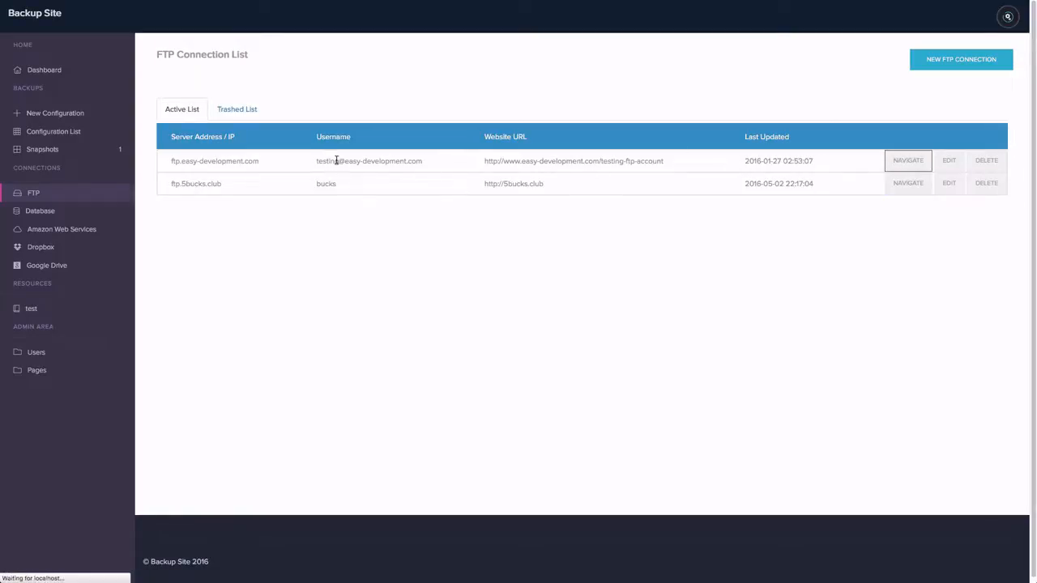
left_click(908, 161)
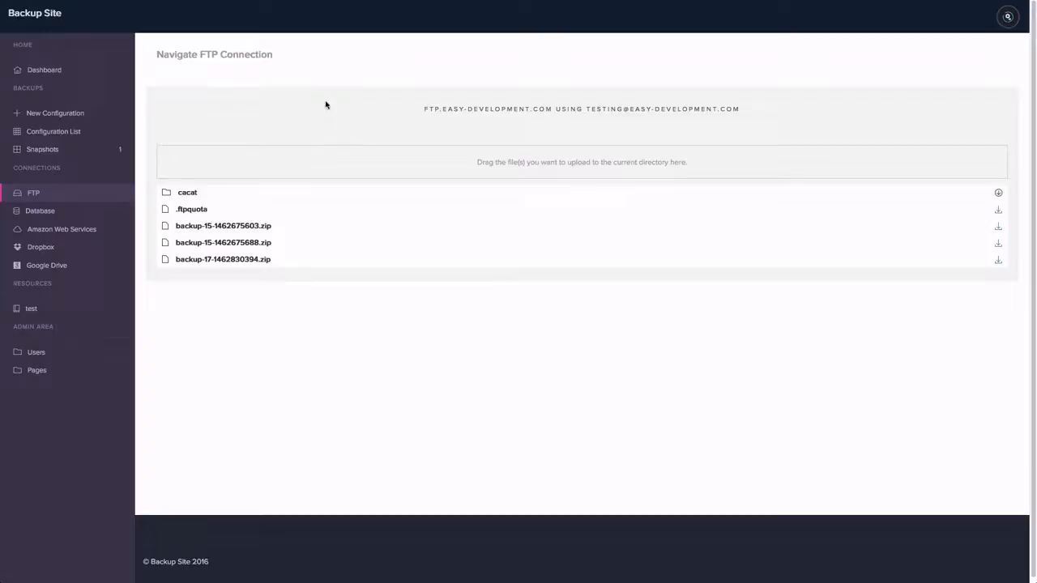
Step: Return to the FTP connection list and start browsing the 5bucks.club connection
left_click(32, 193)
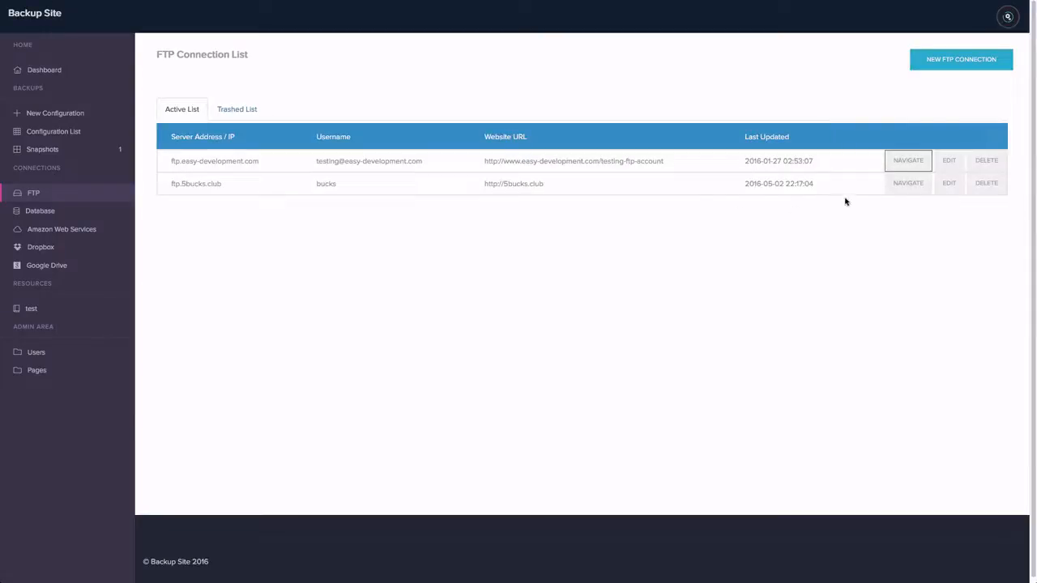
left_click(908, 183)
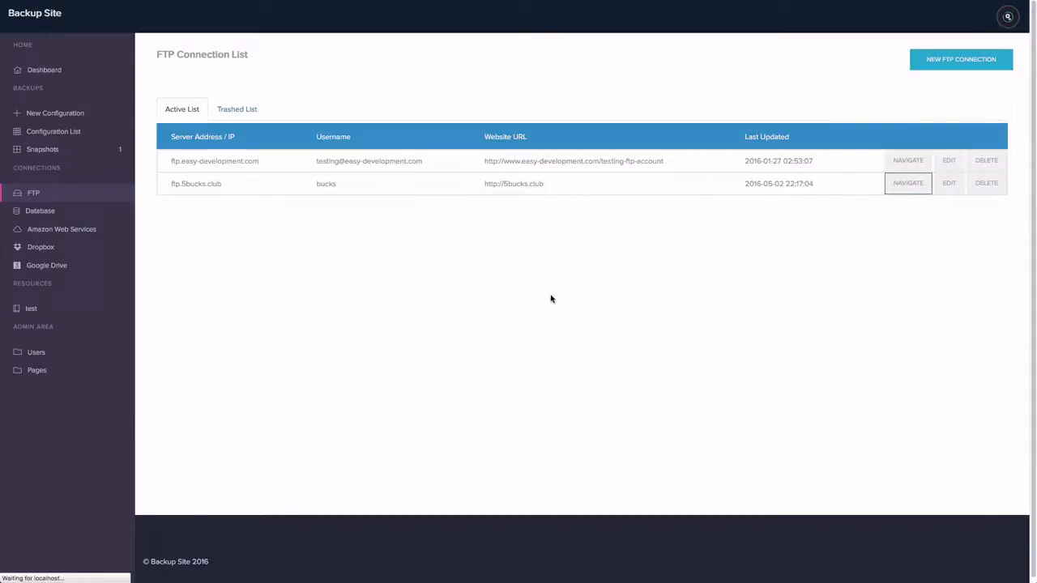
Step: Try downloading readme.html from the 5bucks.club FTP listing and cancel the save prompt
left_click(907, 183)
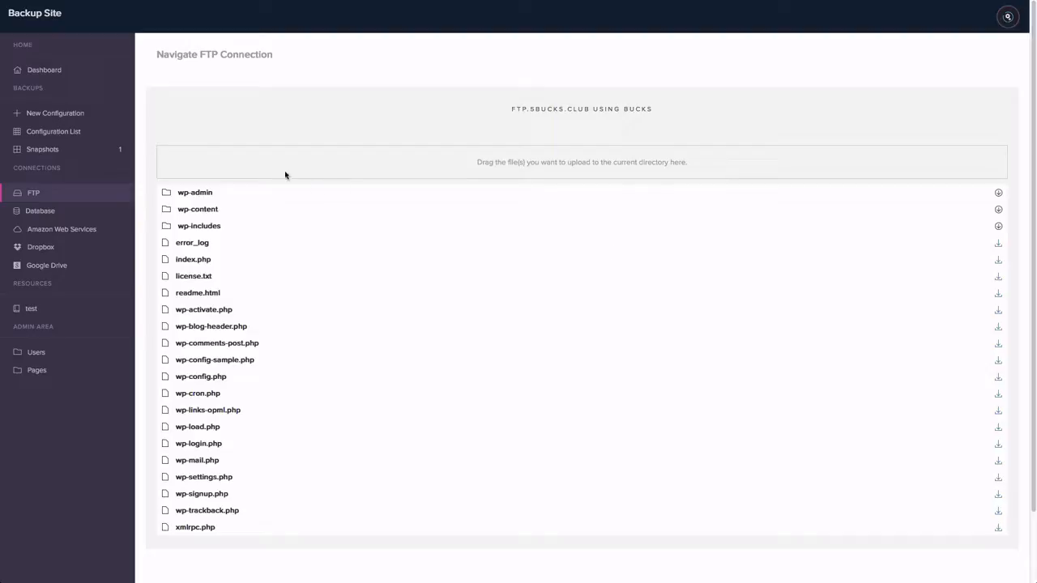
mouse_move(200, 463)
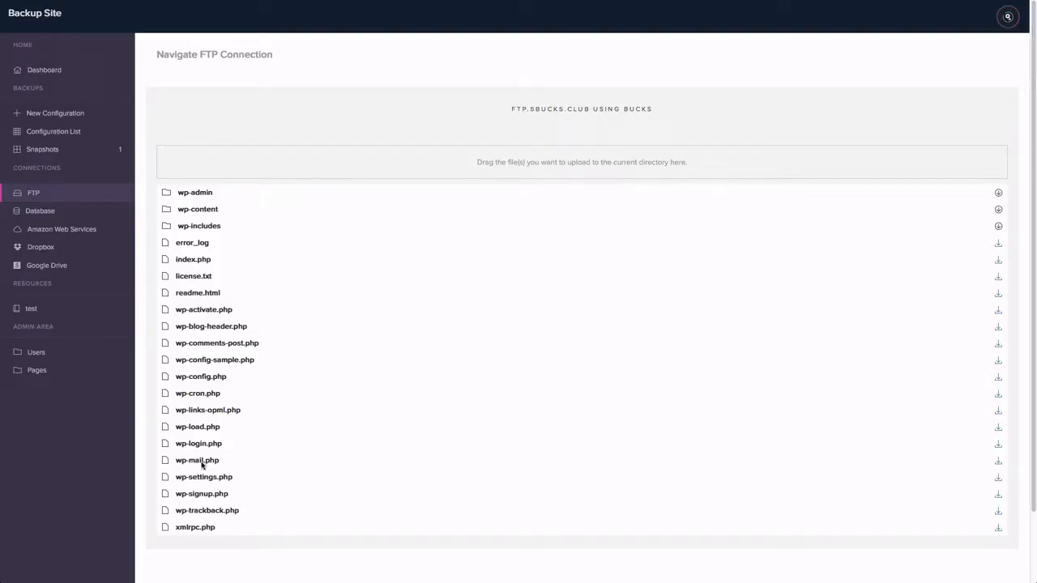
mouse_move(191, 191)
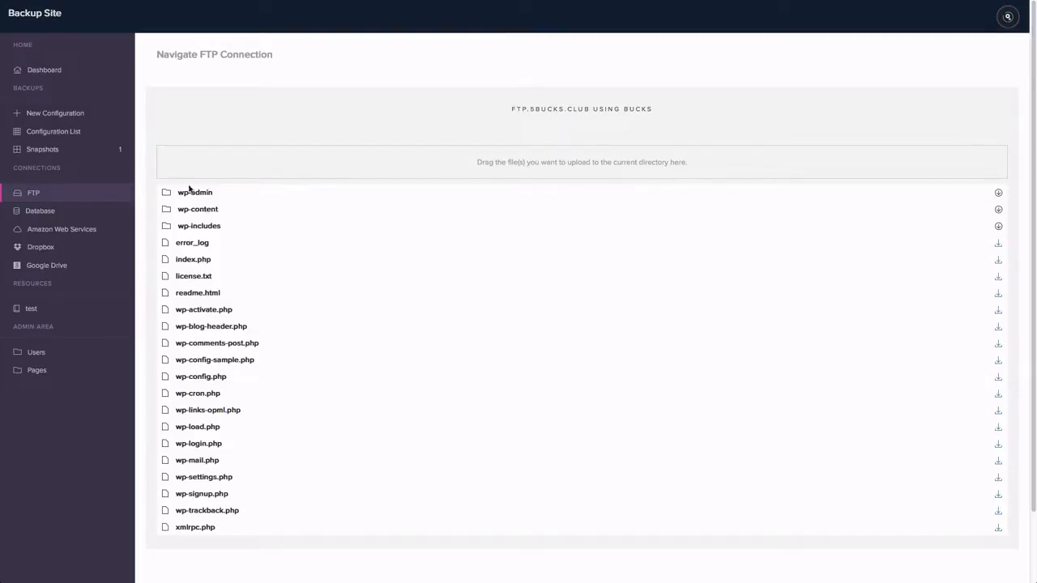
mouse_move(386, 250)
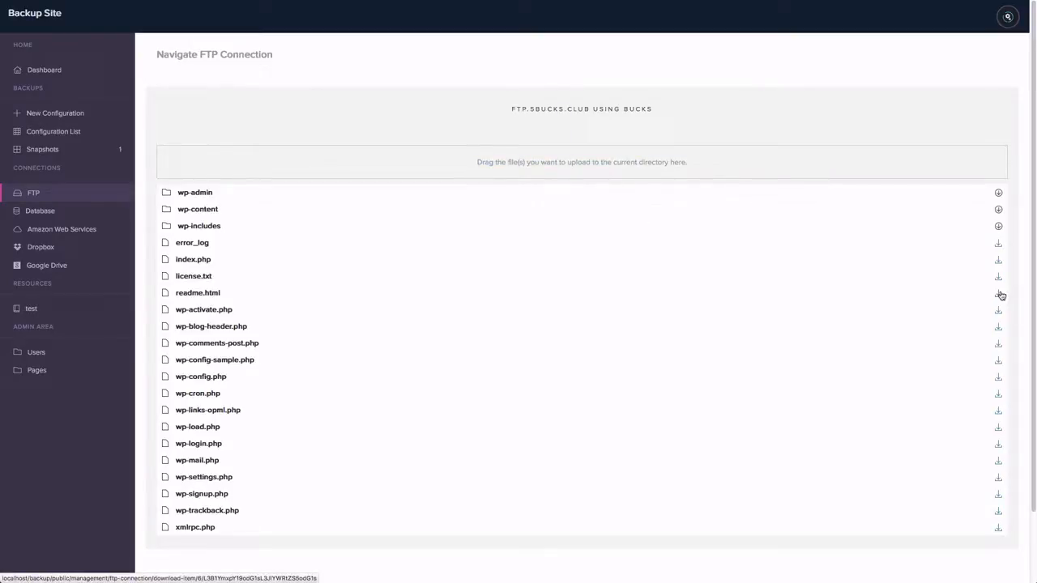
left_click(998, 294)
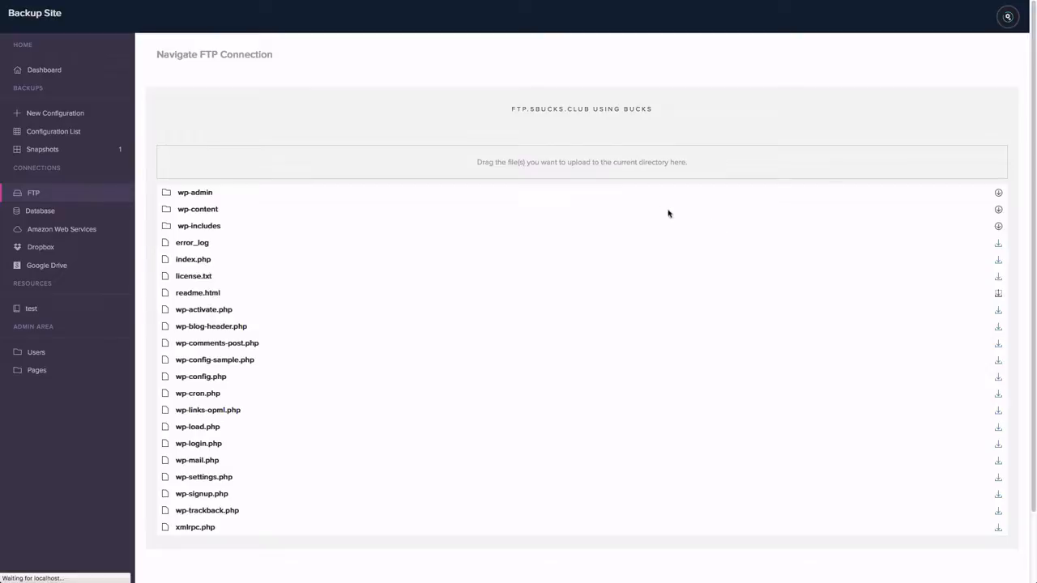
left_click(998, 294)
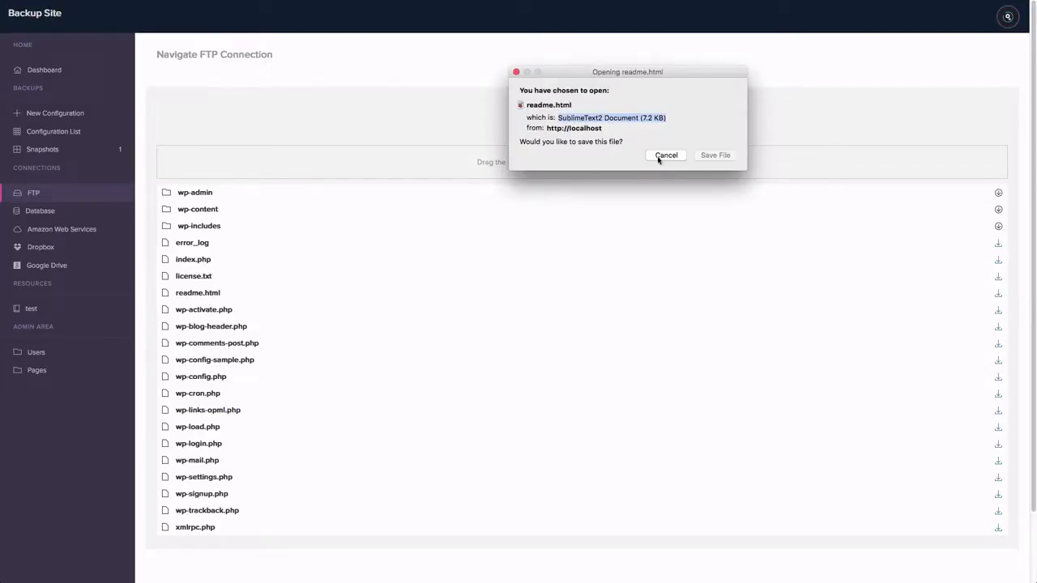
left_click(667, 156)
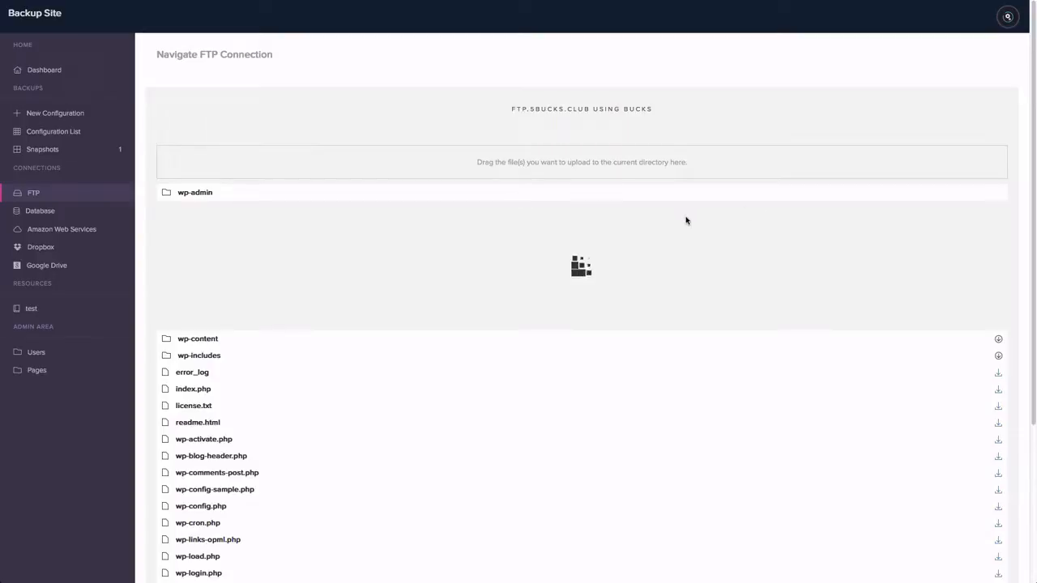
Step: Expand wp-admin and scroll through its subfolders and PHP files
left_click(195, 191)
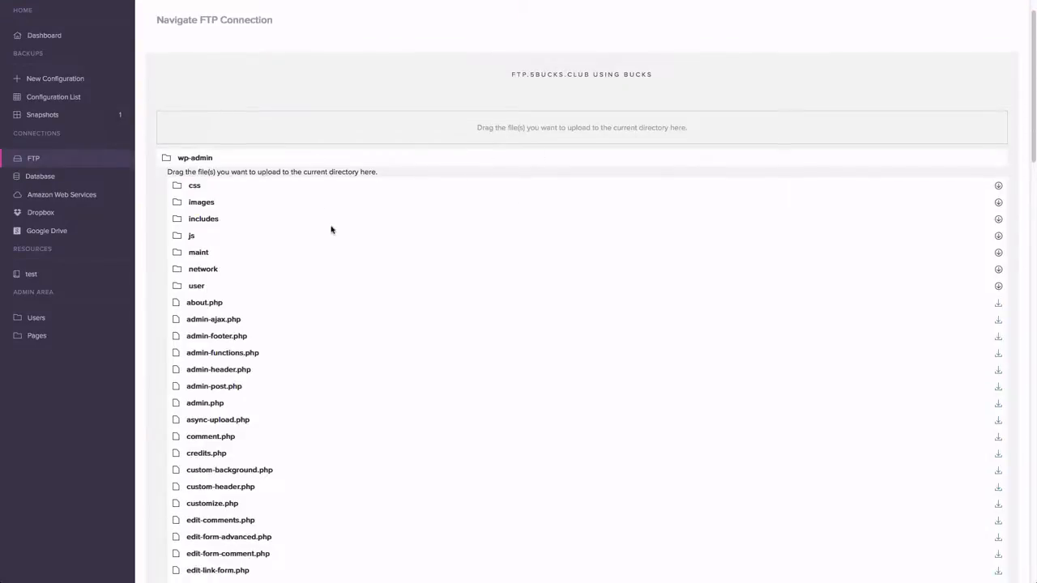
mouse_move(995, 184)
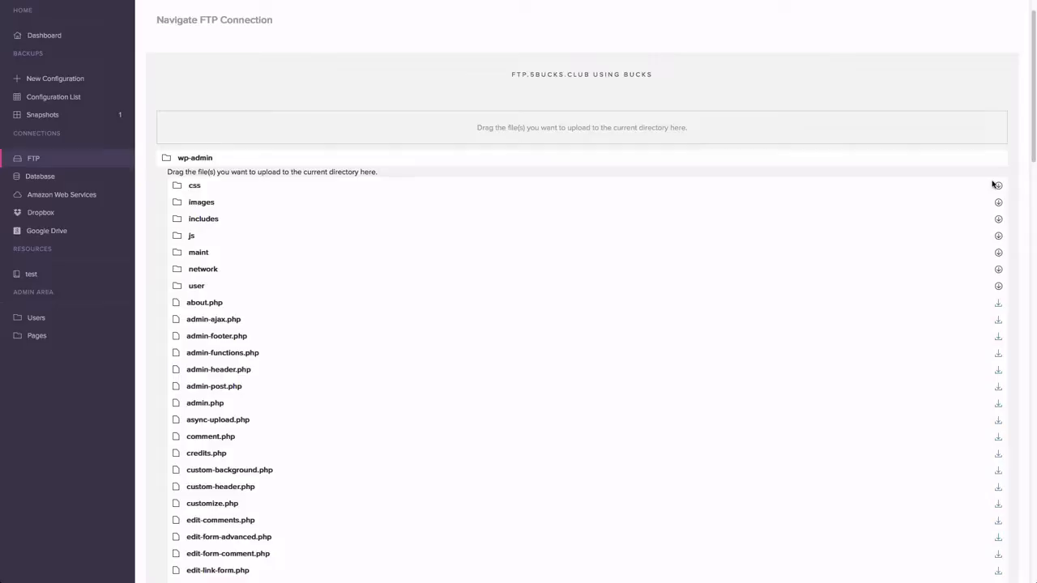
mouse_move(825, 210)
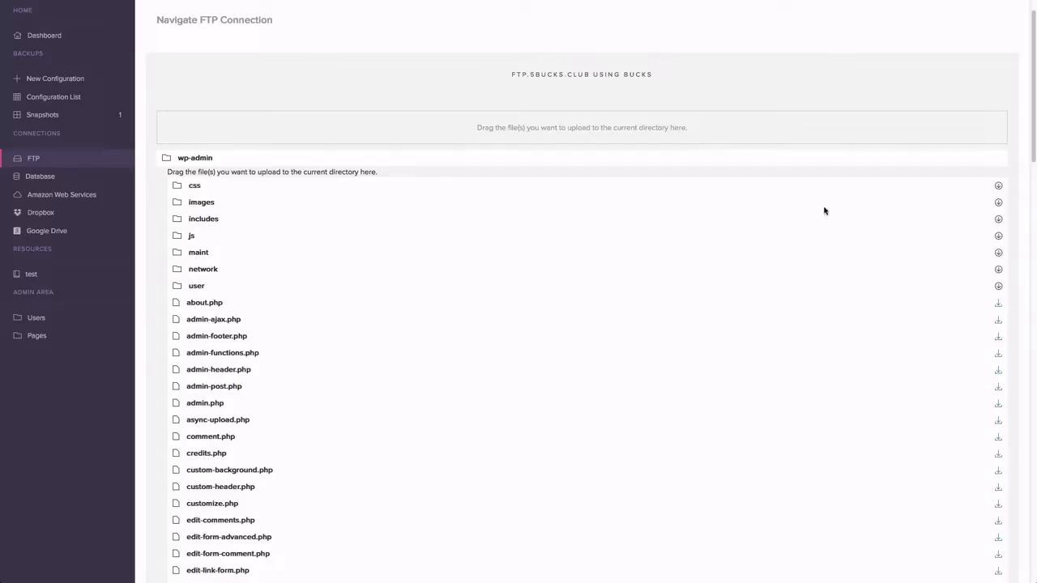
mouse_move(794, 201)
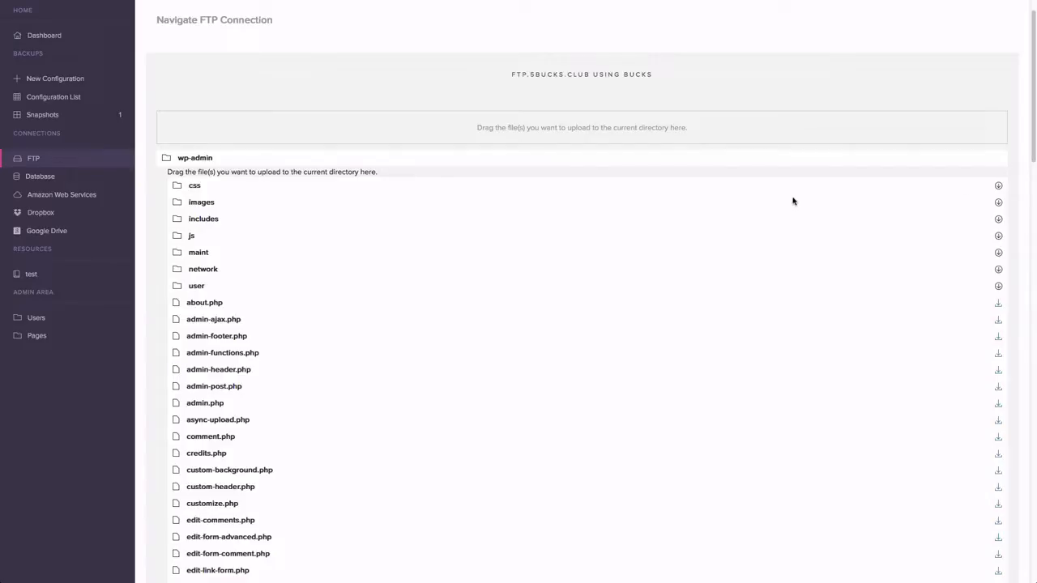
scroll("down", 3)
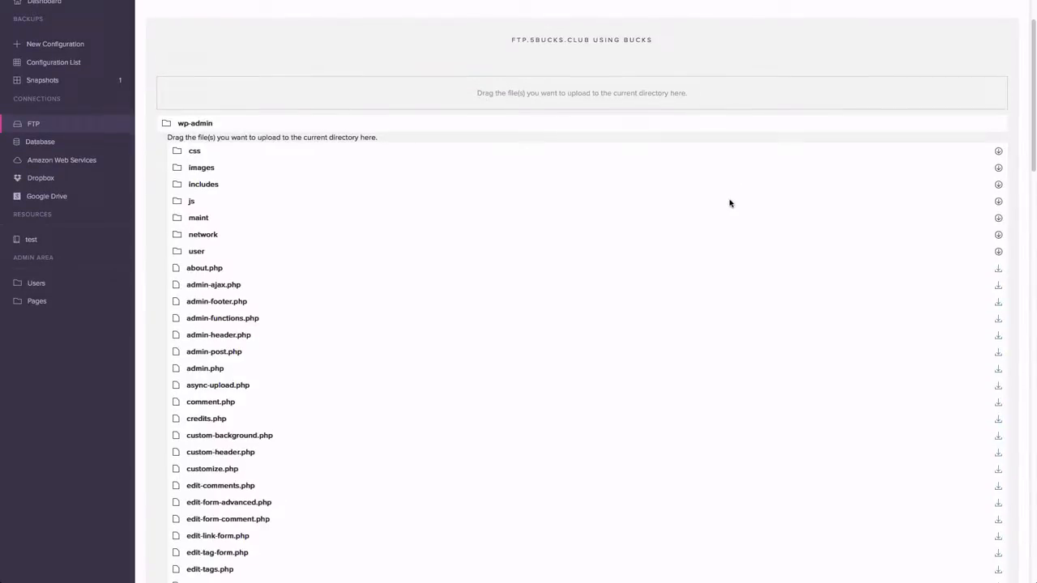
scroll("down", 3)
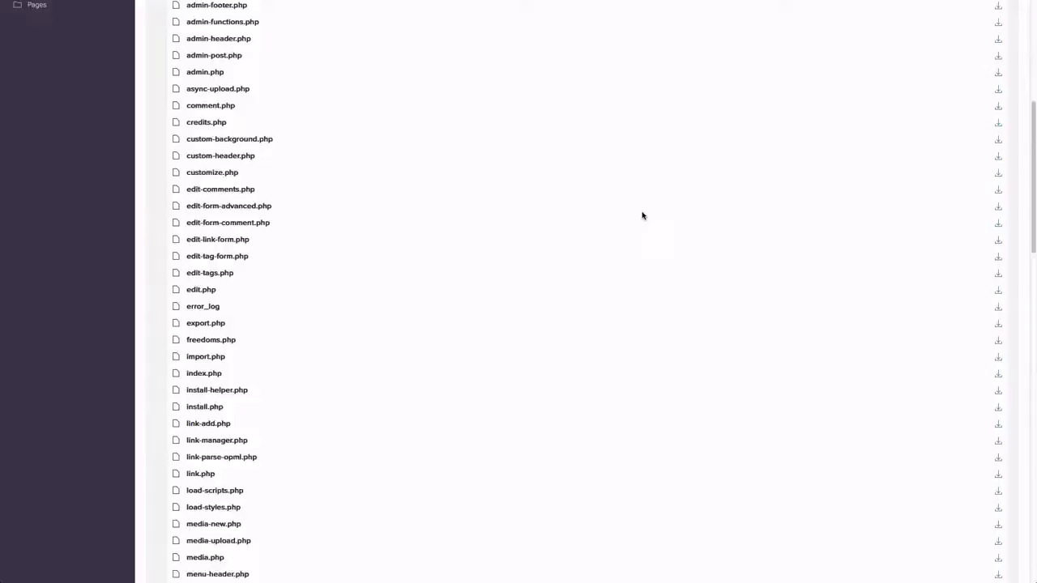
scroll("down", 3)
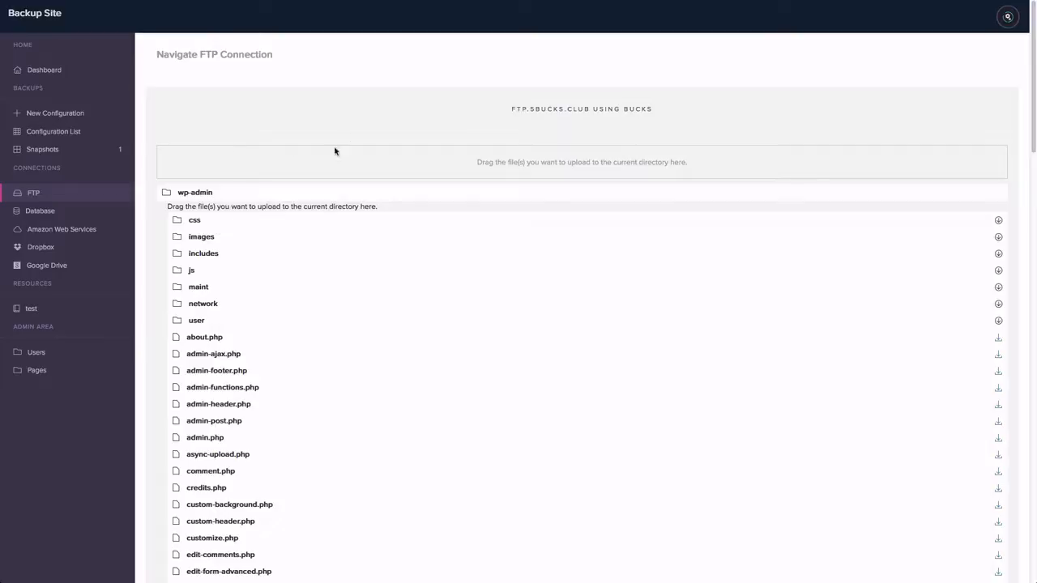
mouse_move(272, 130)
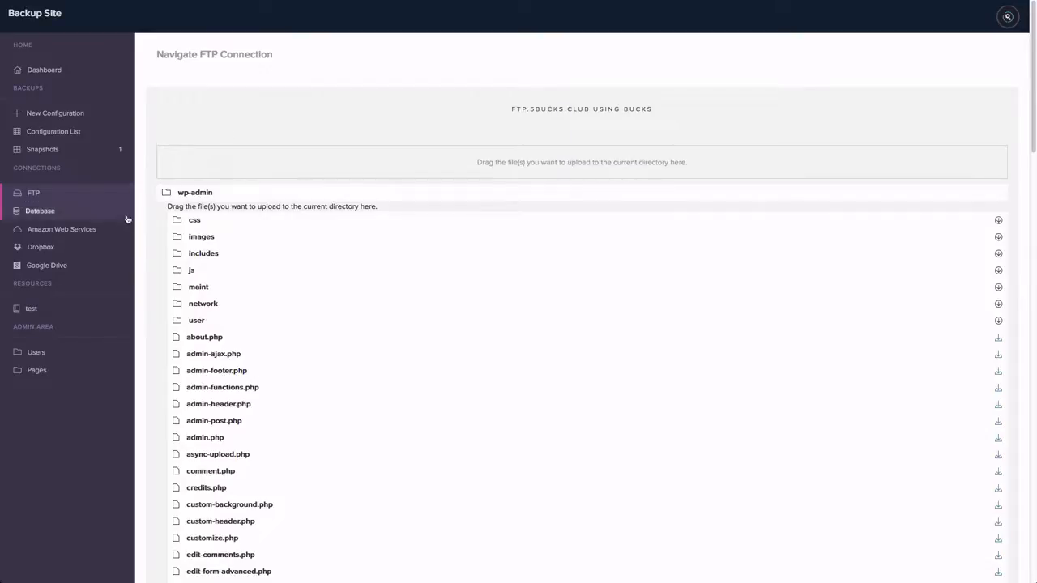
mouse_move(62, 230)
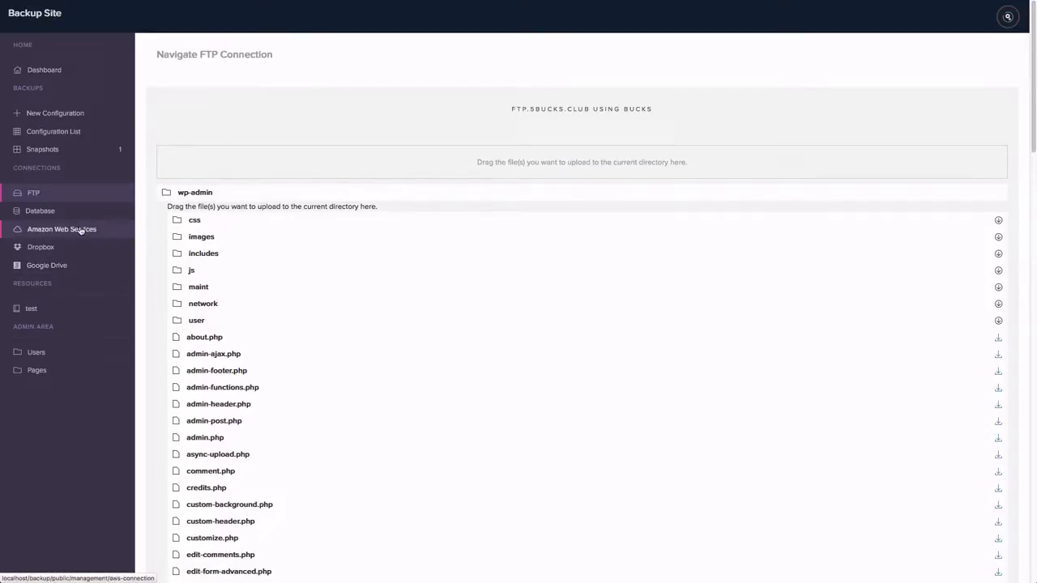
Step: View the AWS connection list and the empty Add AWS Connection form
left_click(62, 230)
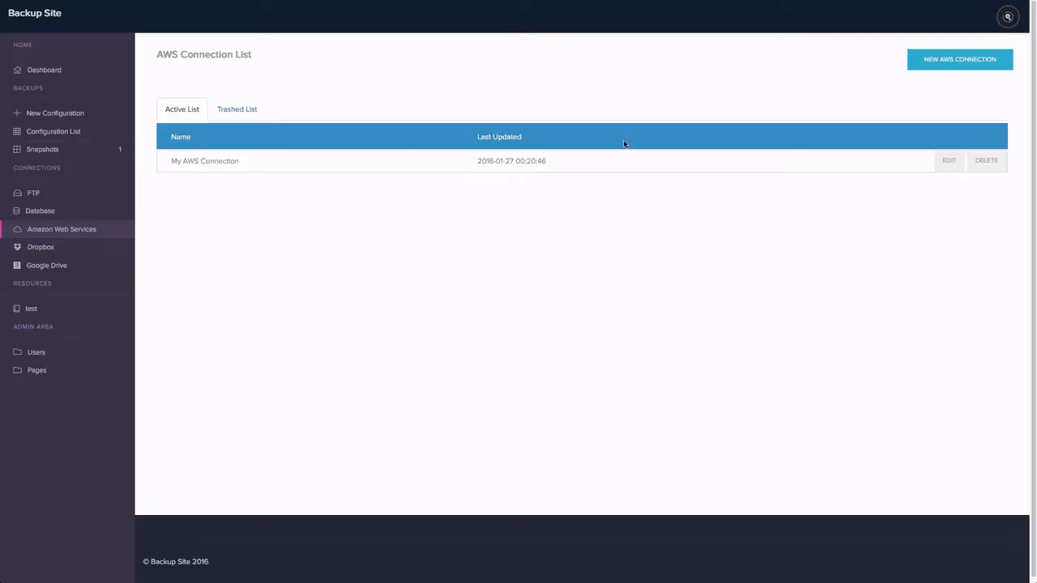
left_click(959, 58)
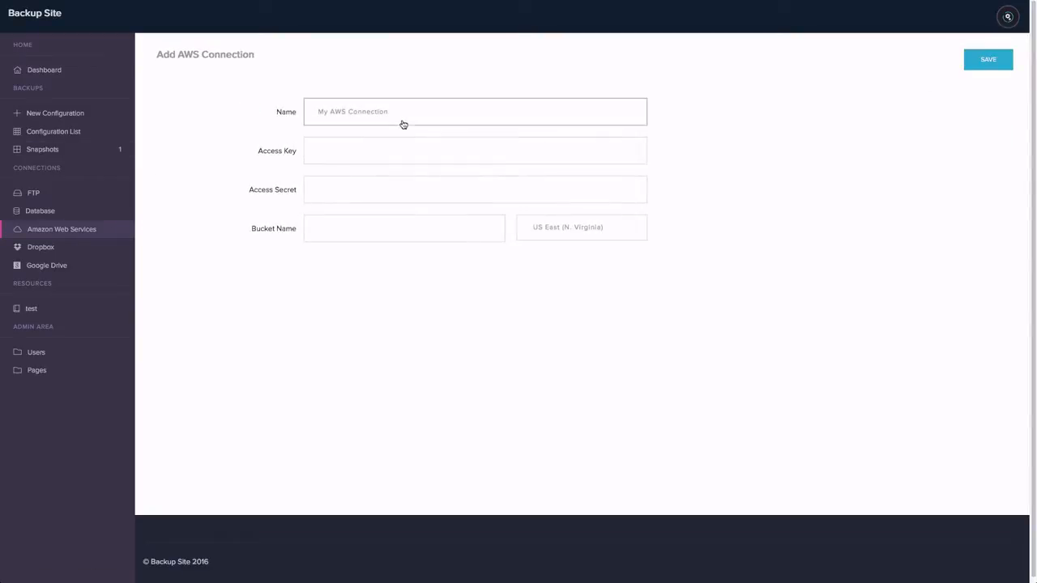
left_click(475, 149)
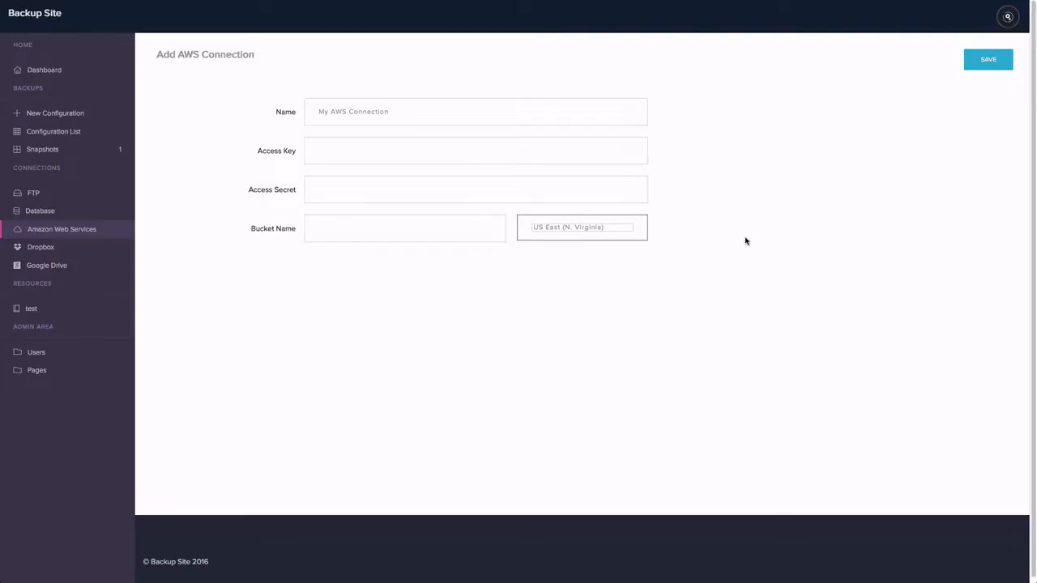
Step: Go to the Dropbox connection list from the sidebar
left_click(41, 246)
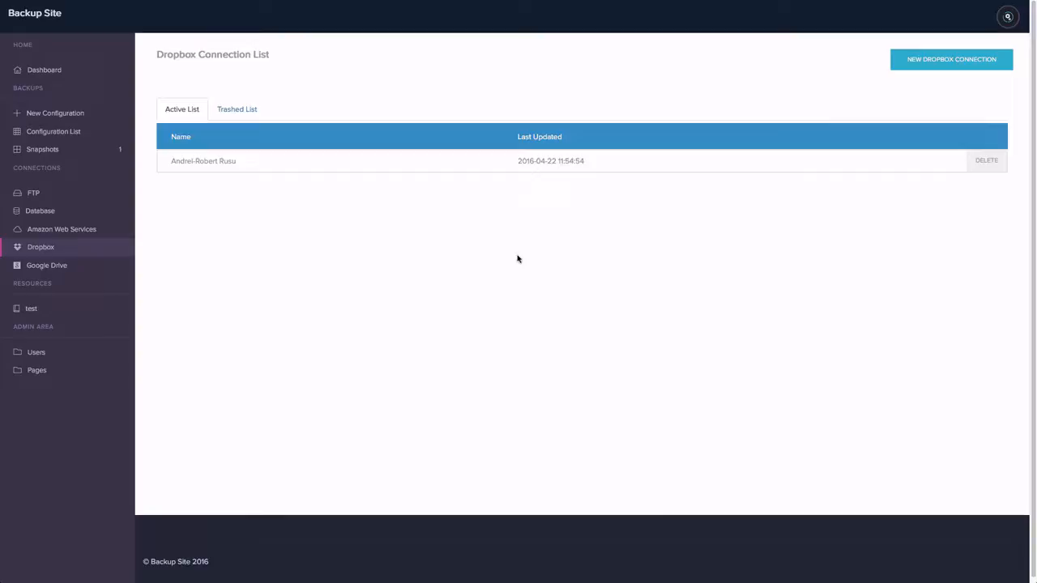
Step: Start a new Dropbox connection and decline the Dropbox authorization prompt
left_click(951, 58)
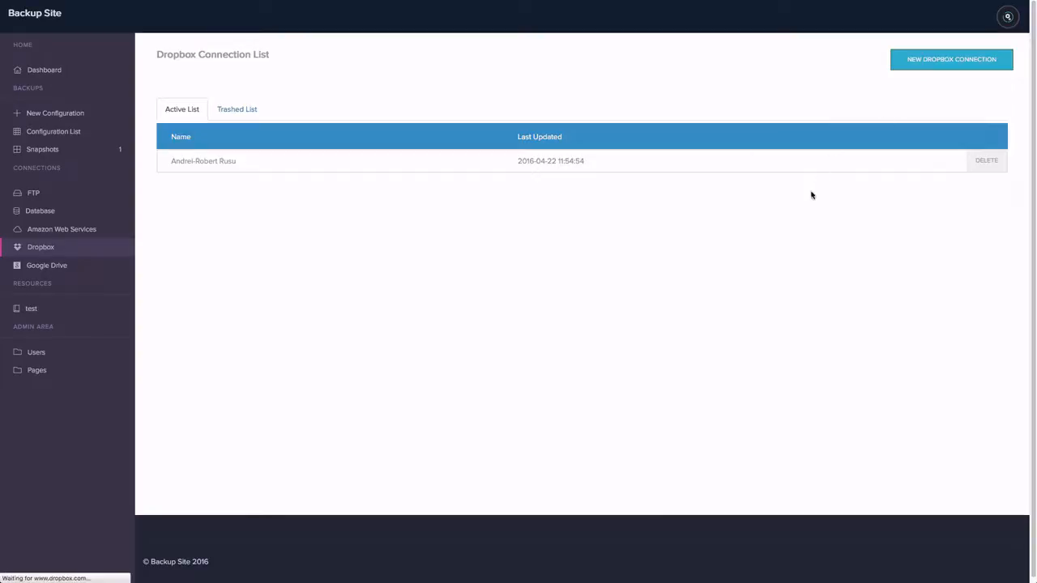
left_click(951, 59)
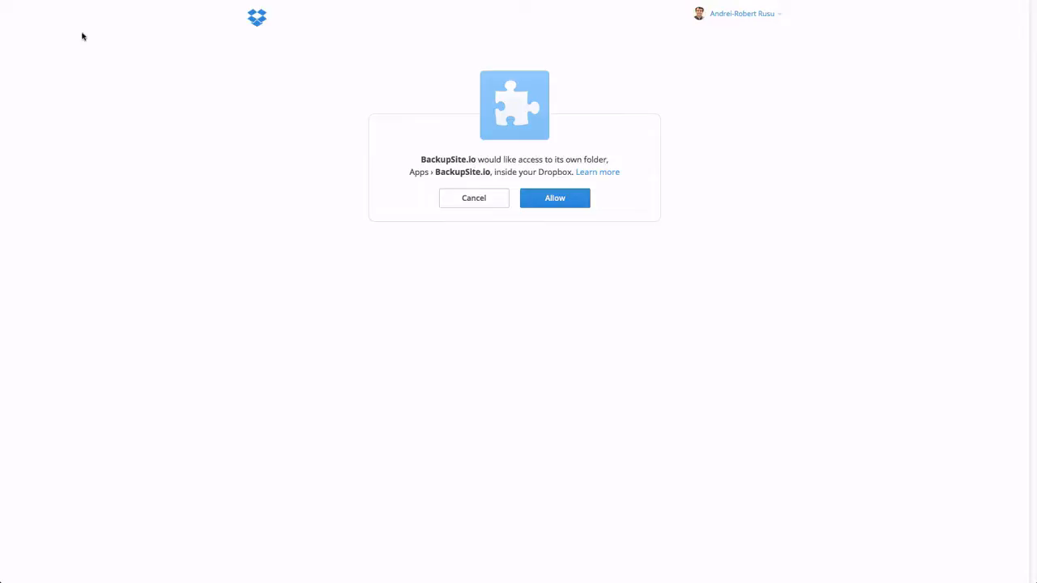
left_click(554, 198)
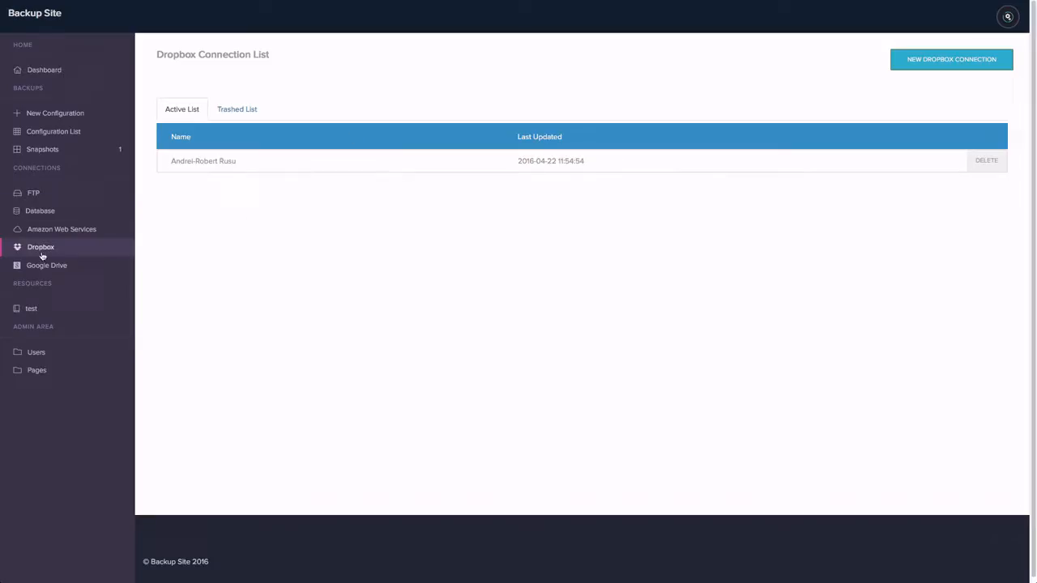
Step: Re-add the Google Drive connection, refreshing its timestamp to 2016-05-10
left_click(46, 266)
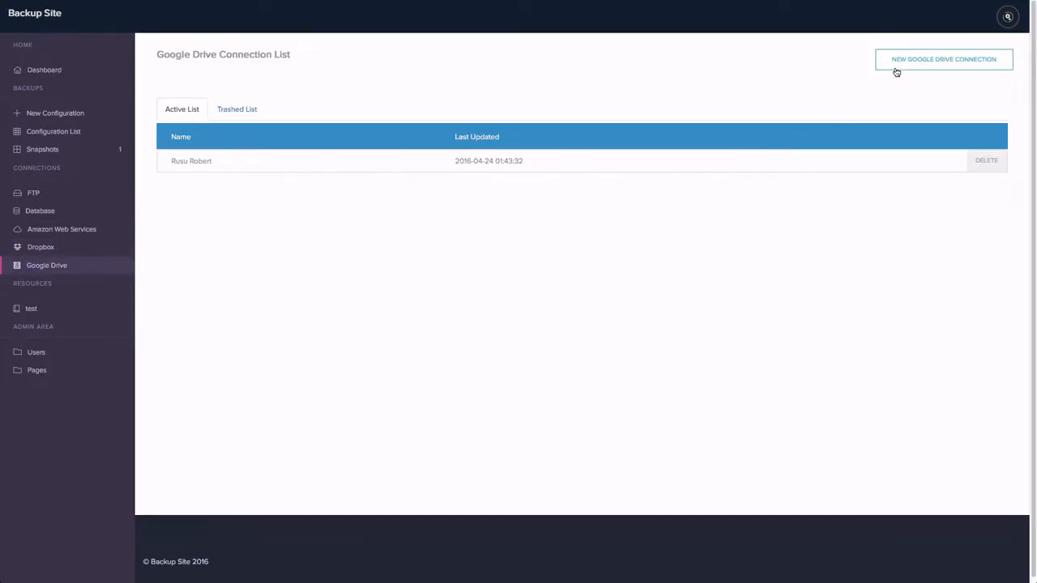
left_click(943, 59)
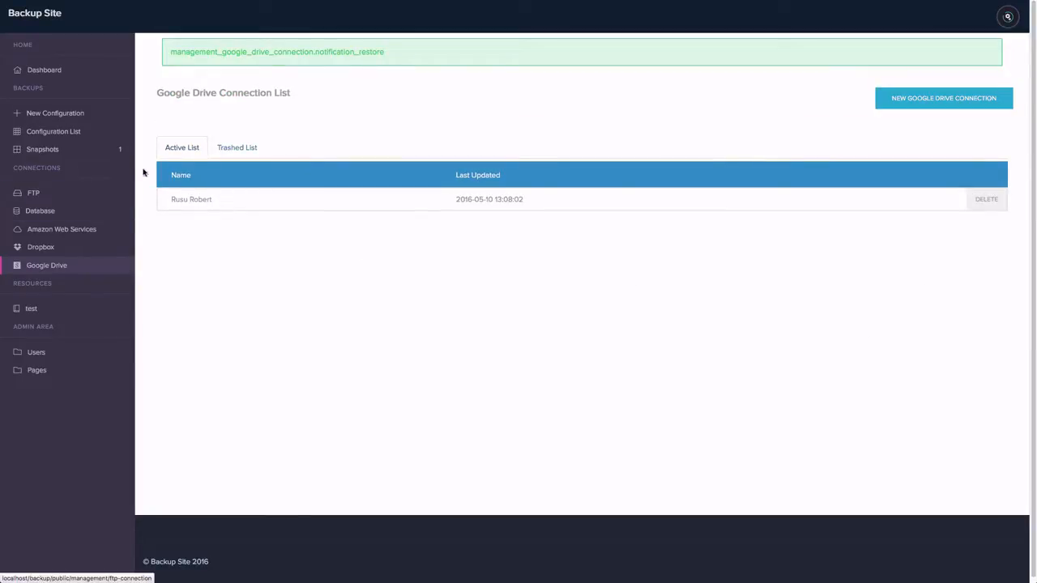
Step: Check the Trashed List, then delete the My Website snapshot from the Active List into the trash
left_click(42, 149)
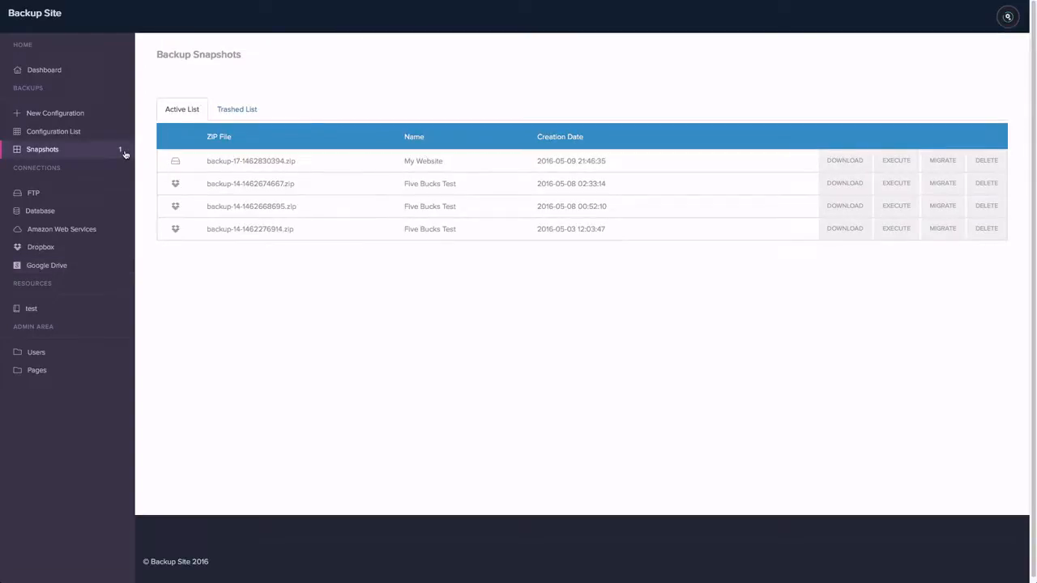
mouse_move(354, 152)
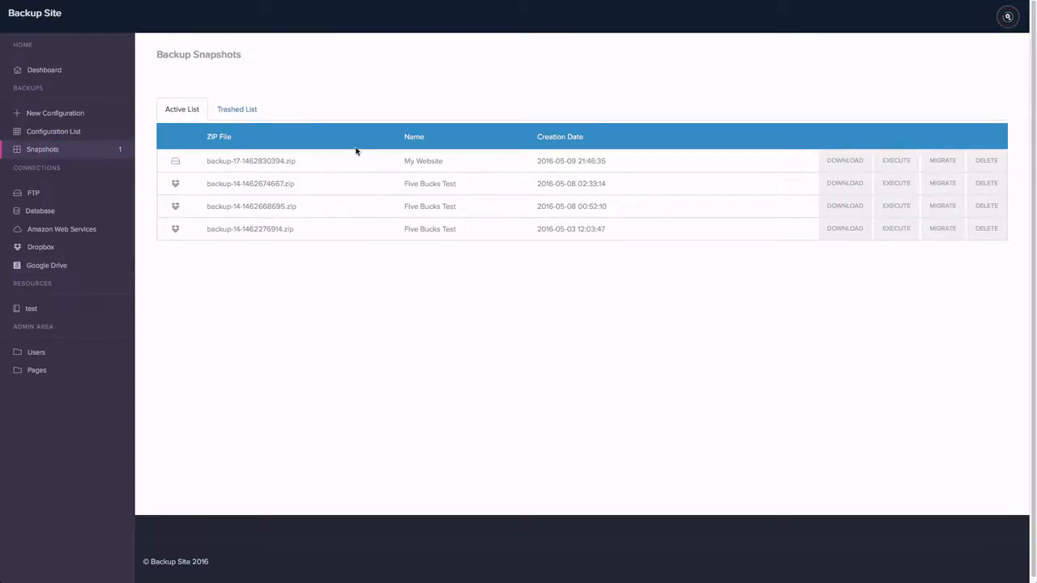
left_click(236, 108)
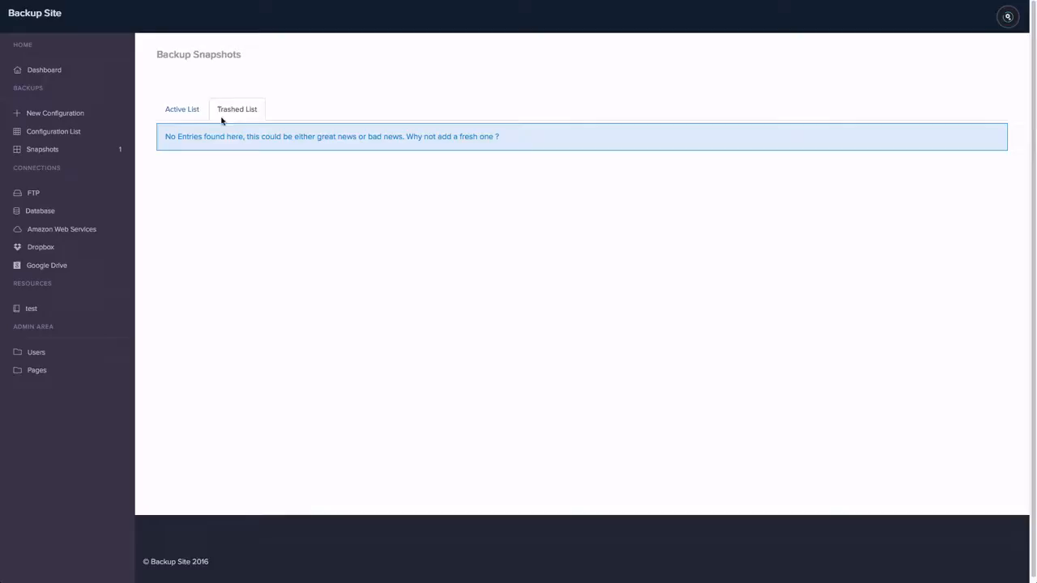
left_click(182, 109)
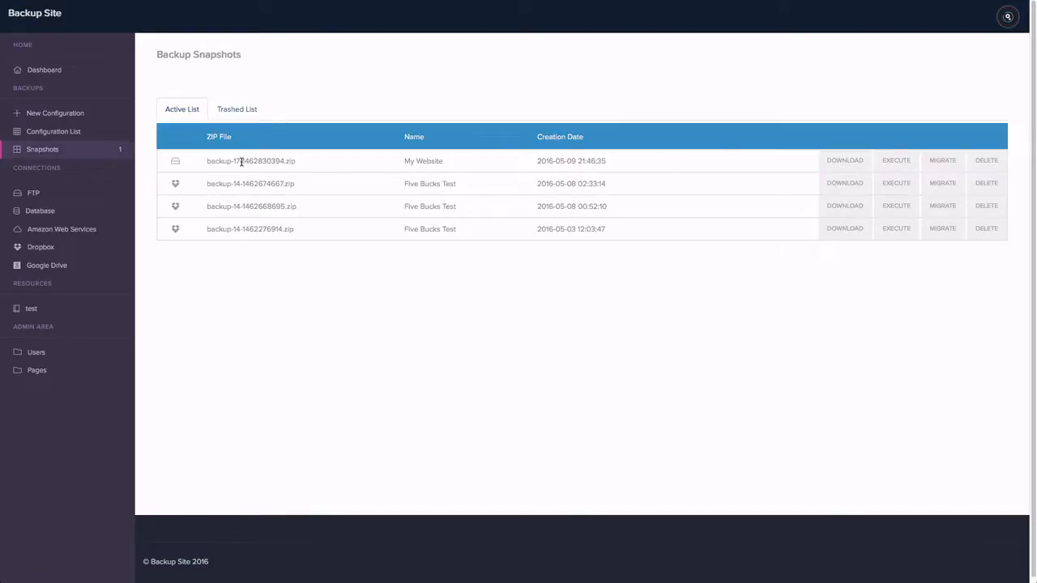
mouse_move(986, 160)
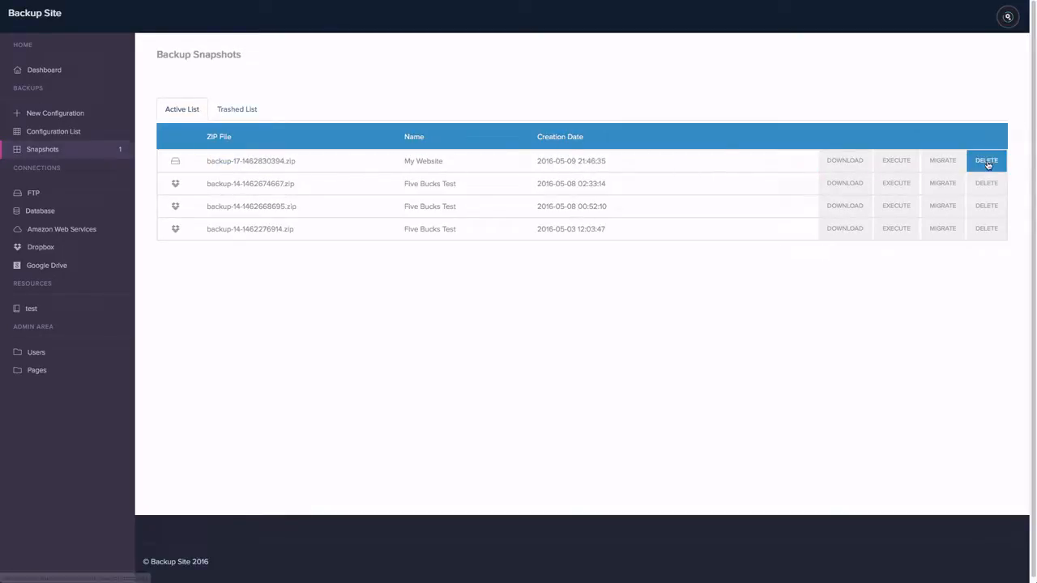
left_click(986, 160)
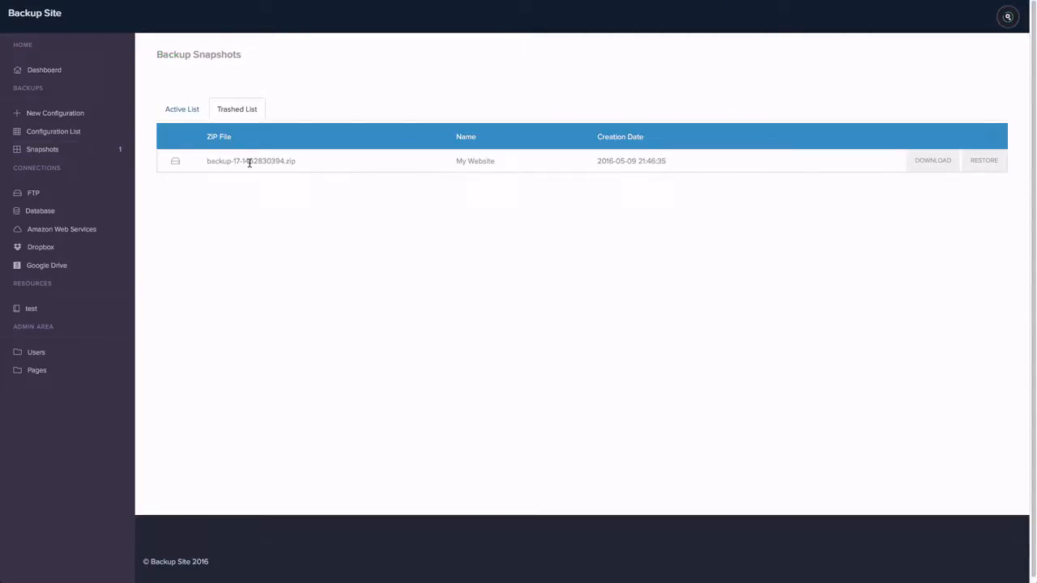
left_click(182, 110)
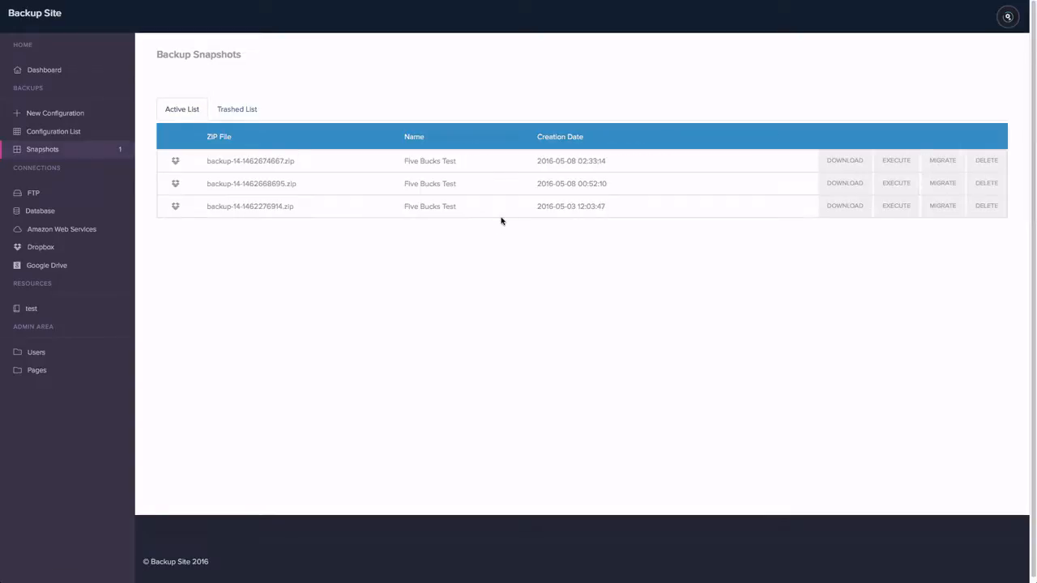
mouse_move(502, 220)
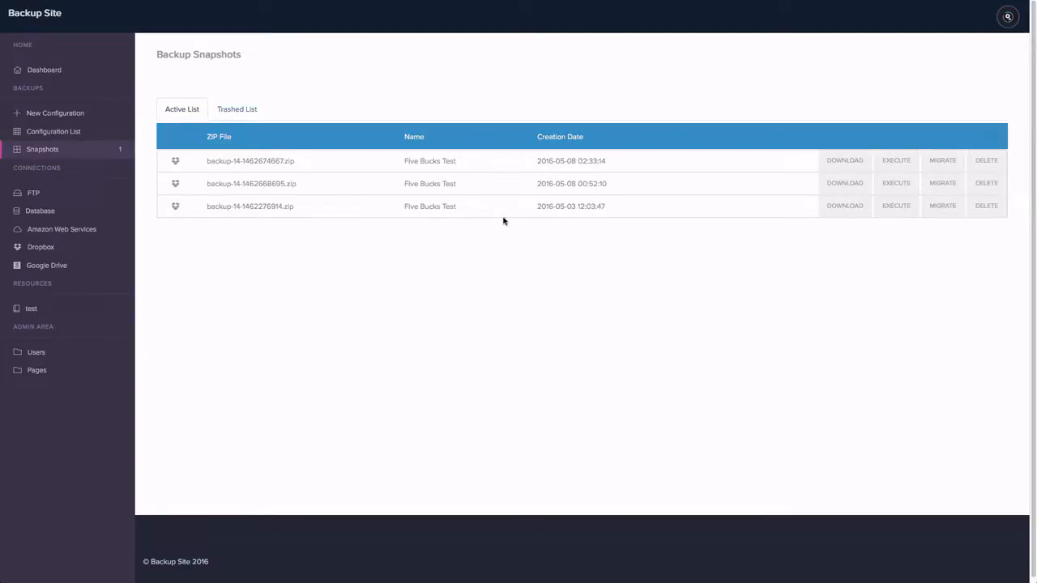
mouse_move(776, 220)
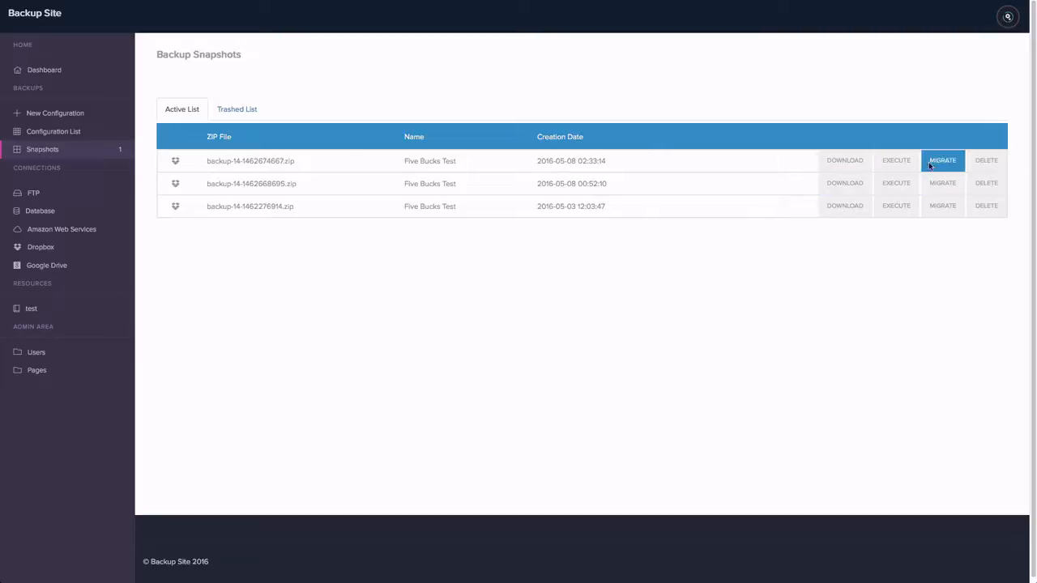
Step: Migrate the first Five Bucks Test snapshot to easy-development FTP folder cacat with the Easy Paypal database
left_click(943, 160)
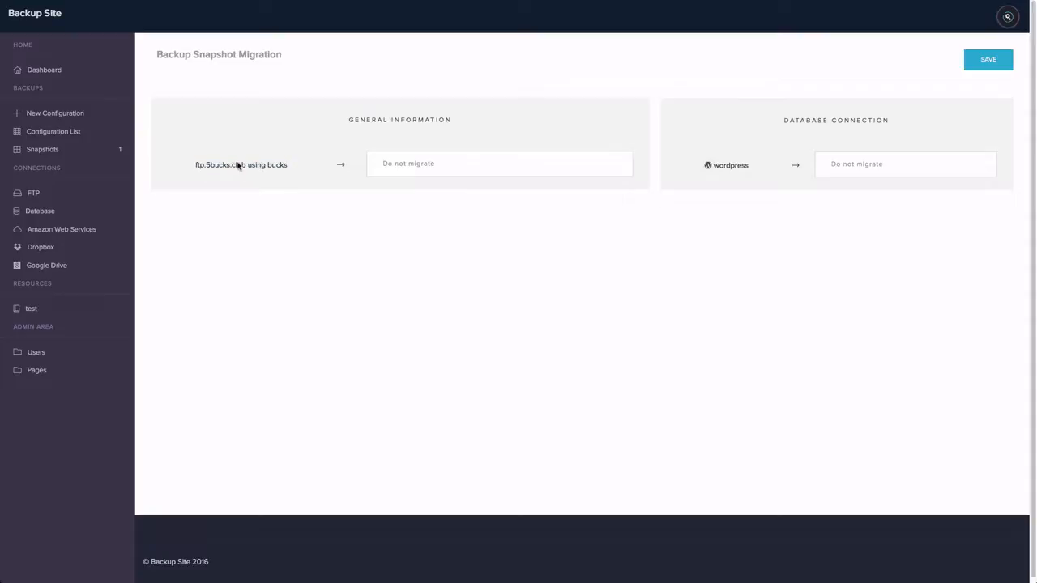
left_click(499, 164)
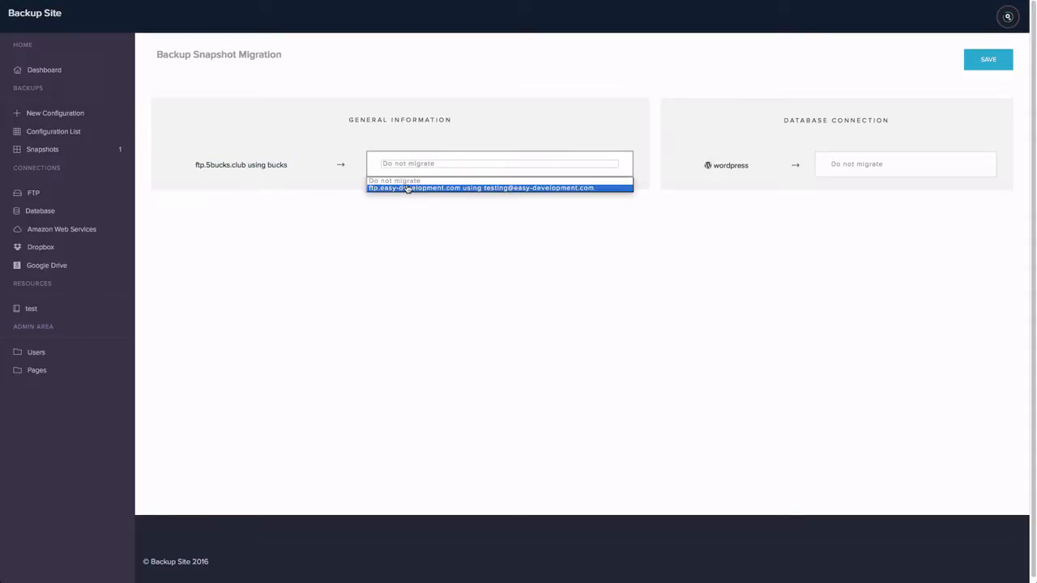
left_click(481, 188)
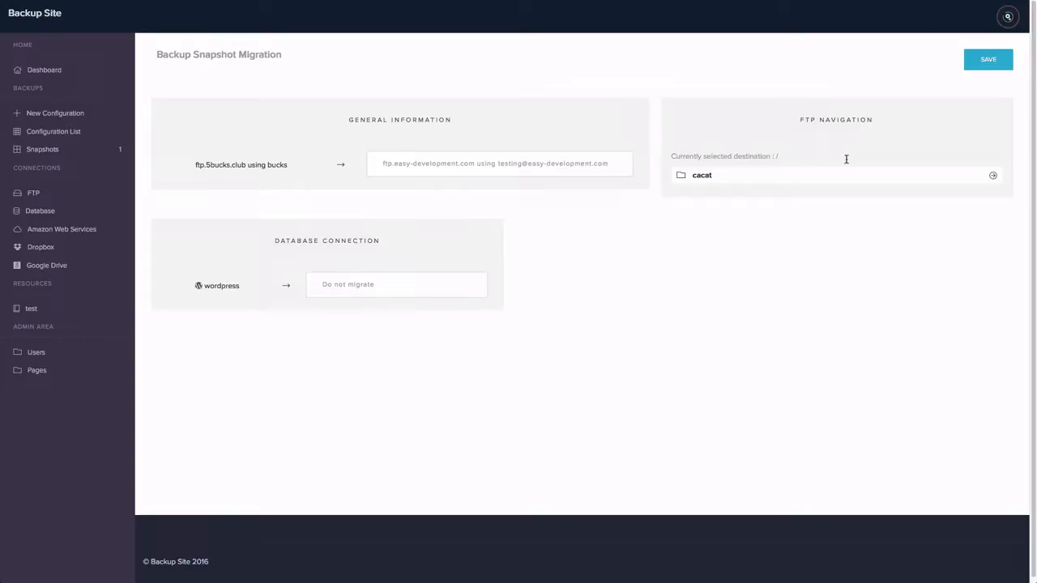
left_click(702, 175)
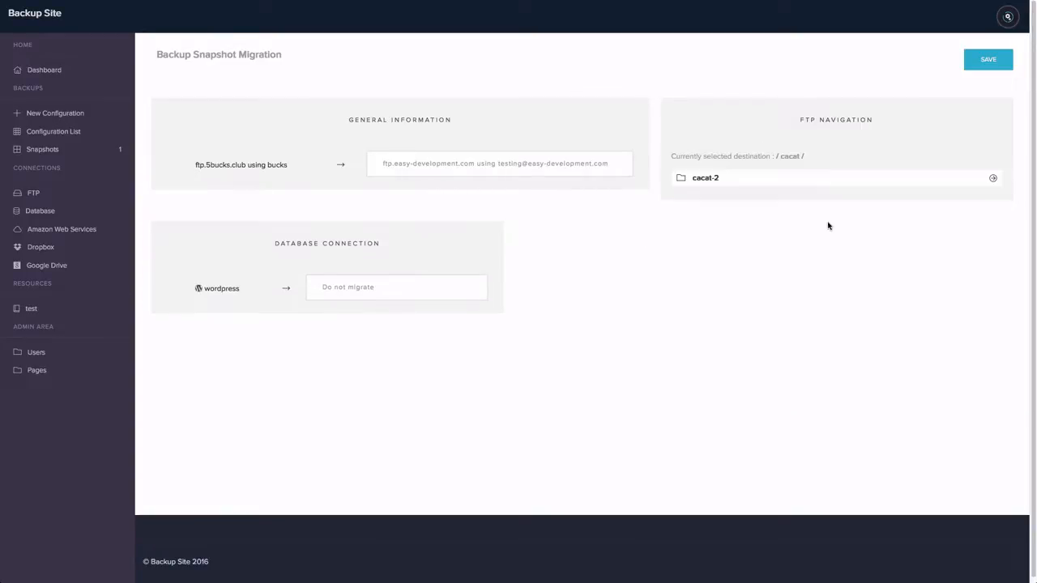
left_click(396, 287)
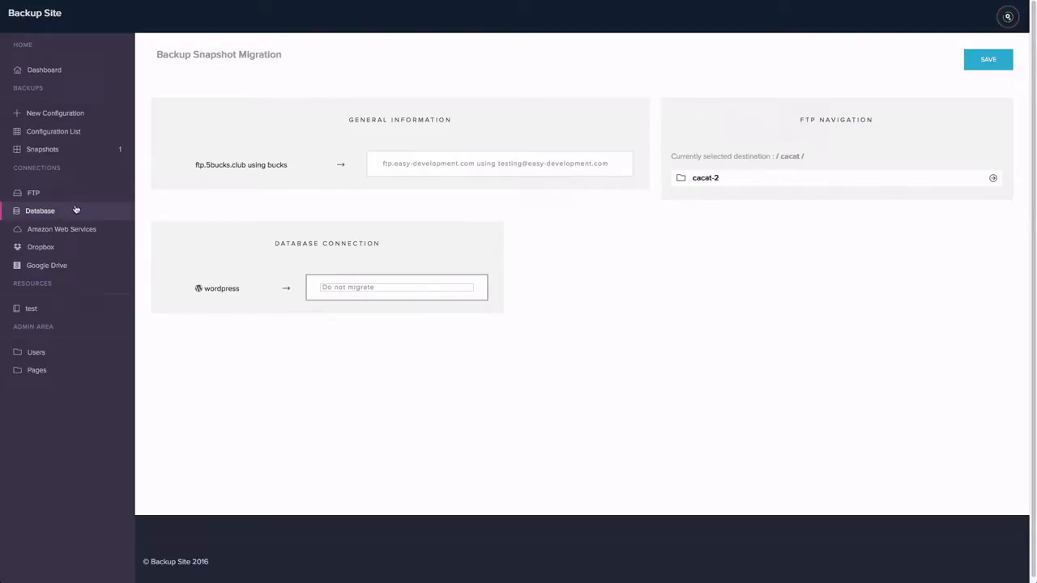
left_click(396, 287)
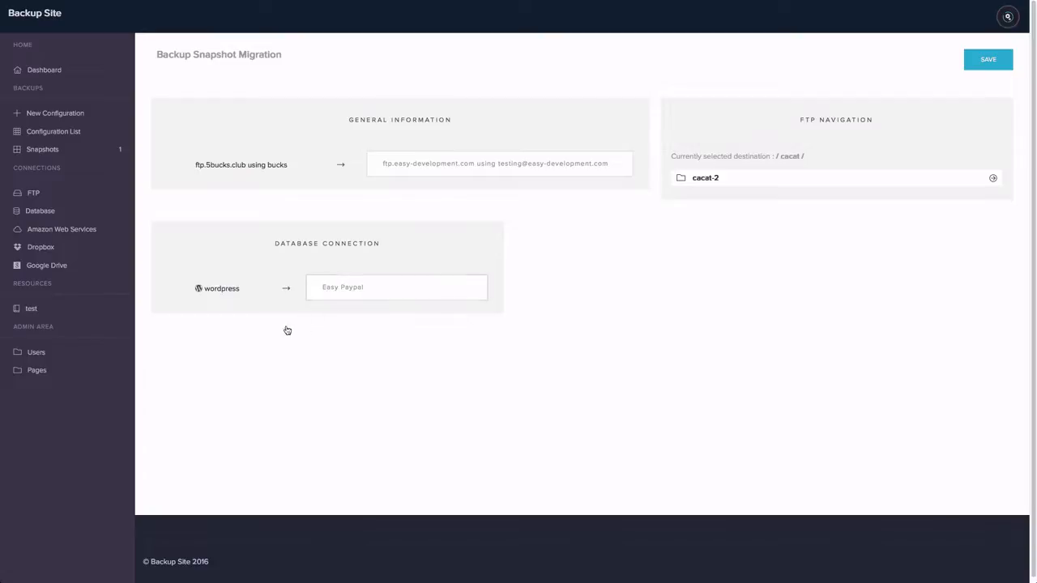
mouse_move(650, 405)
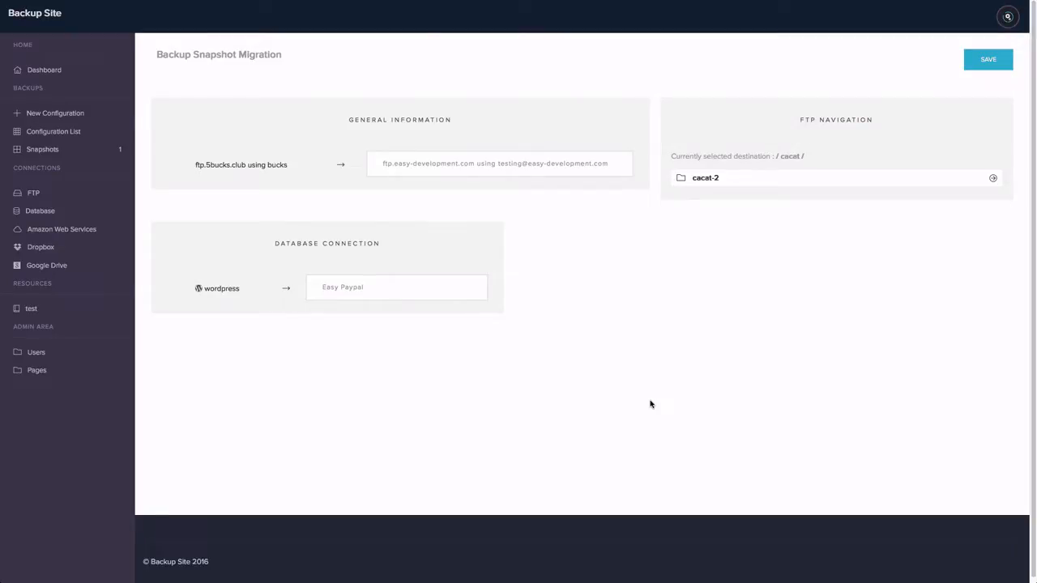
mouse_move(491, 339)
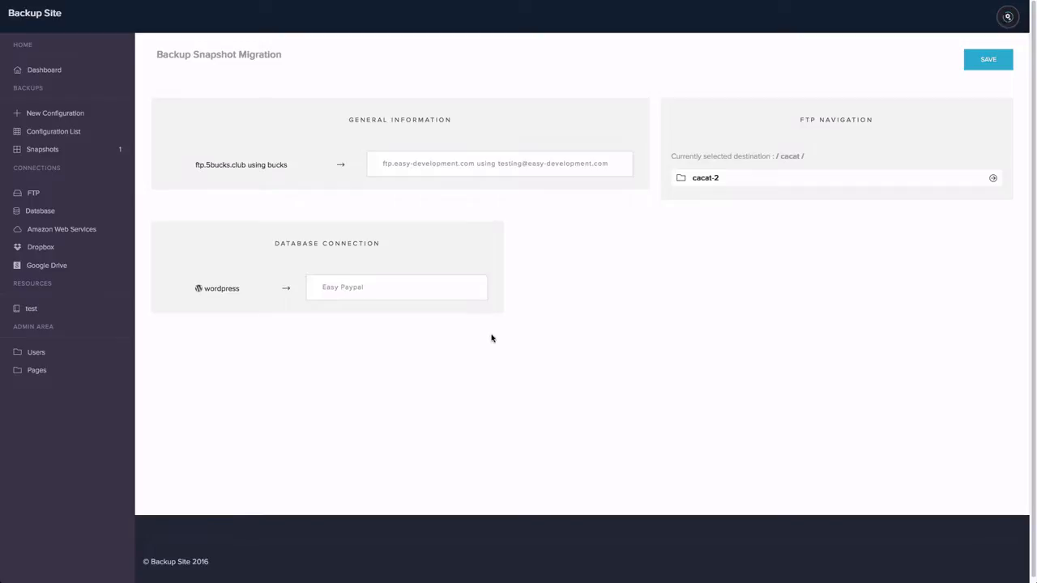
mouse_move(503, 316)
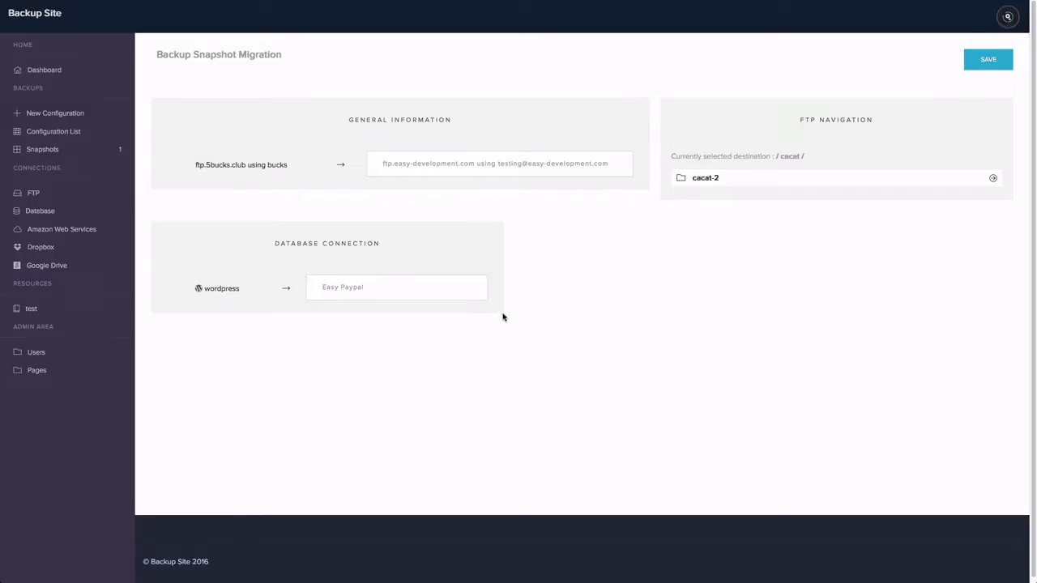
mouse_move(765, 204)
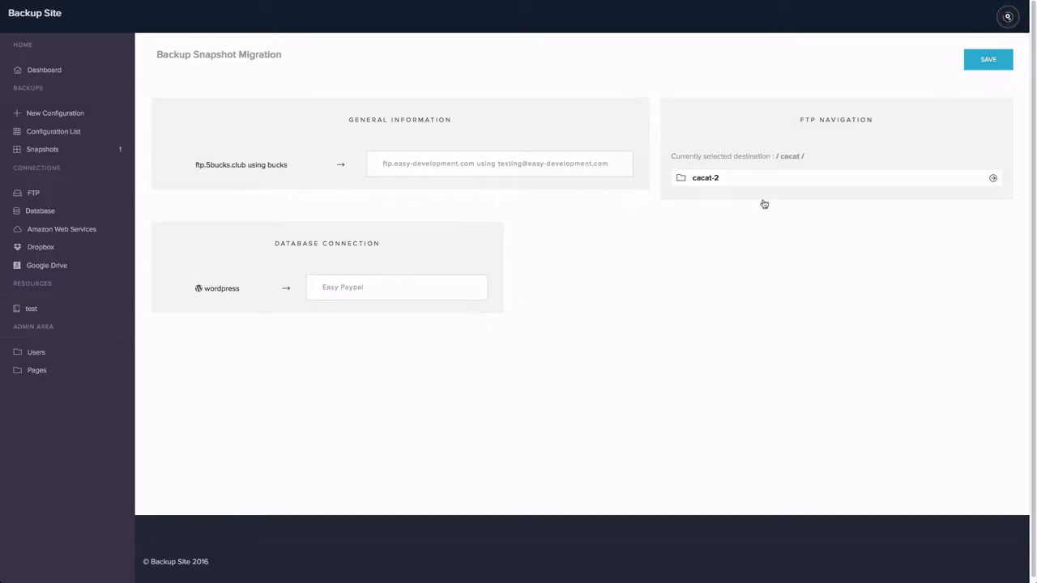
Step: View My Profile from the user menu keeping English as language, then return to Snapshots
left_click(1008, 17)
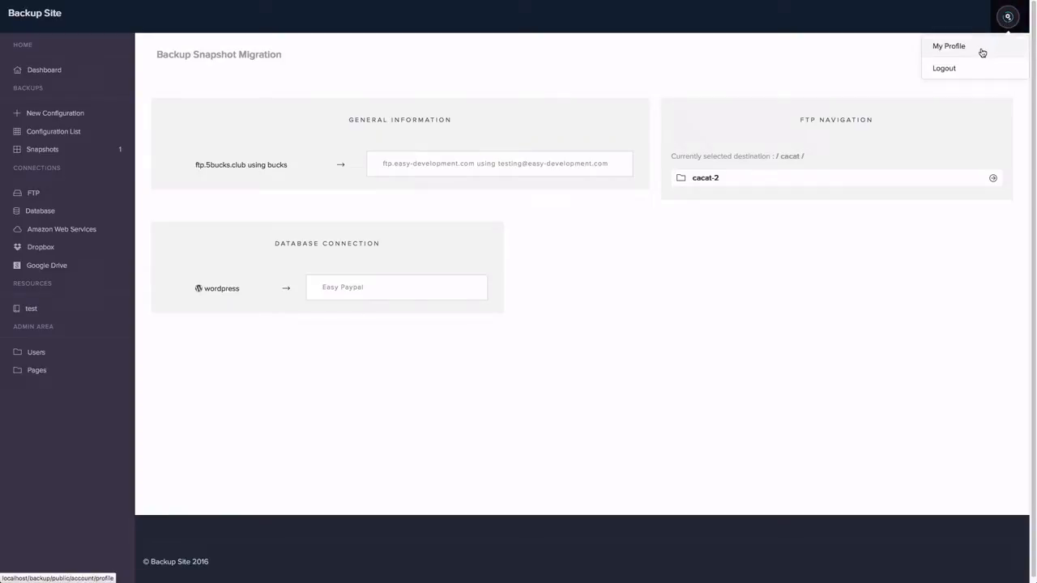
left_click(949, 46)
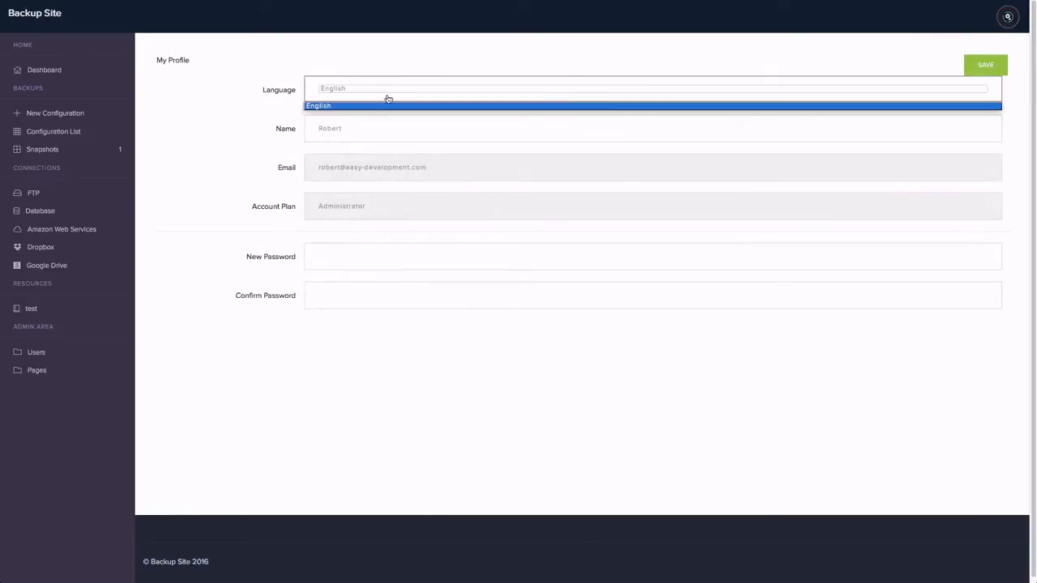
left_click(332, 105)
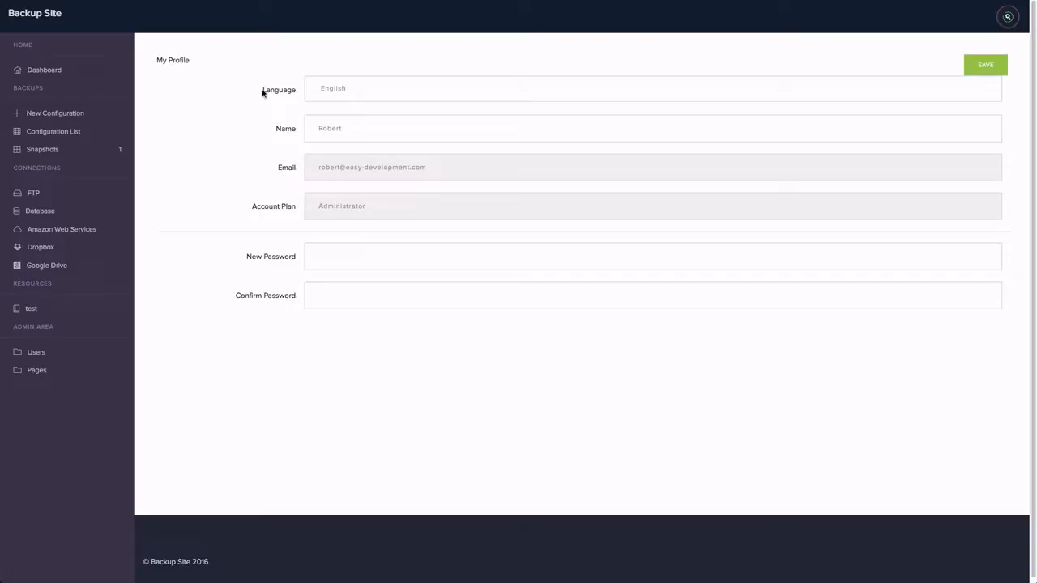
left_click(652, 87)
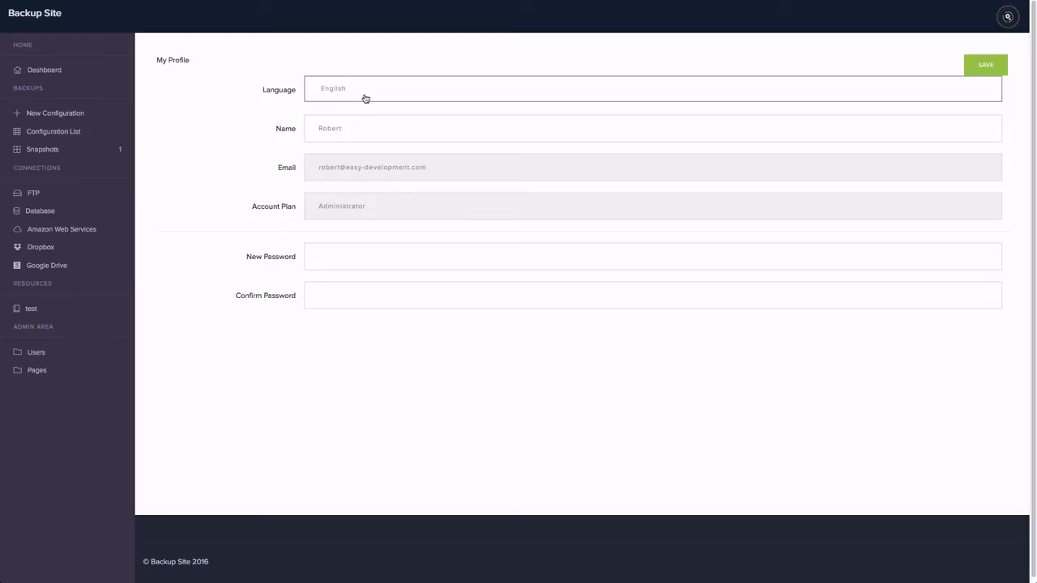
mouse_move(351, 99)
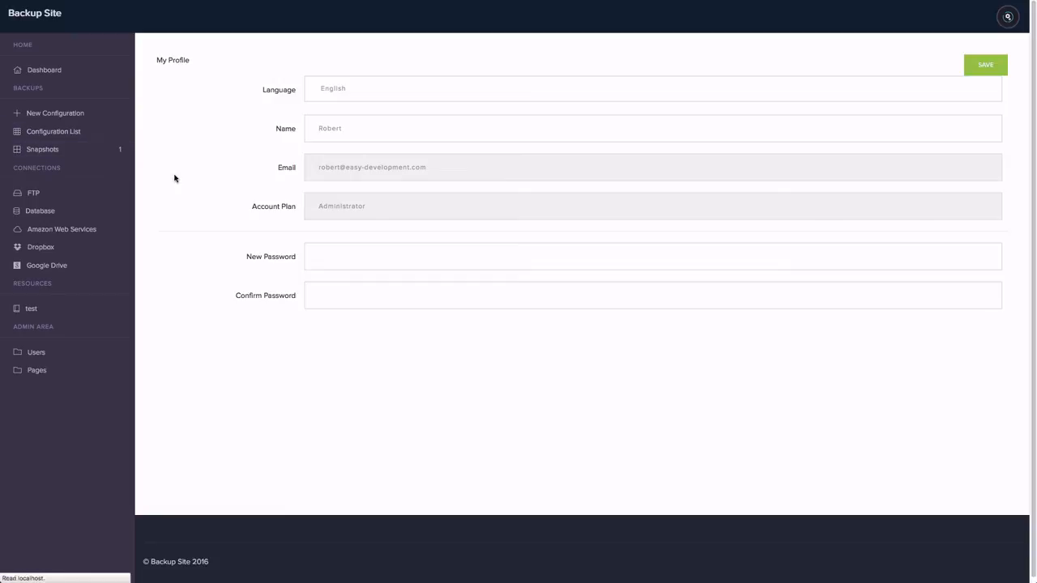
left_click(42, 149)
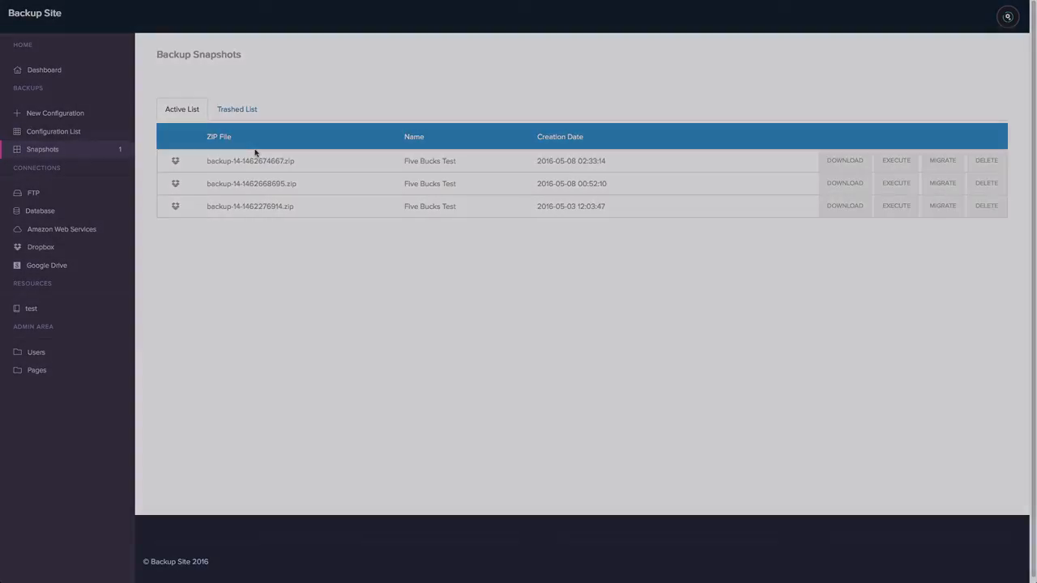